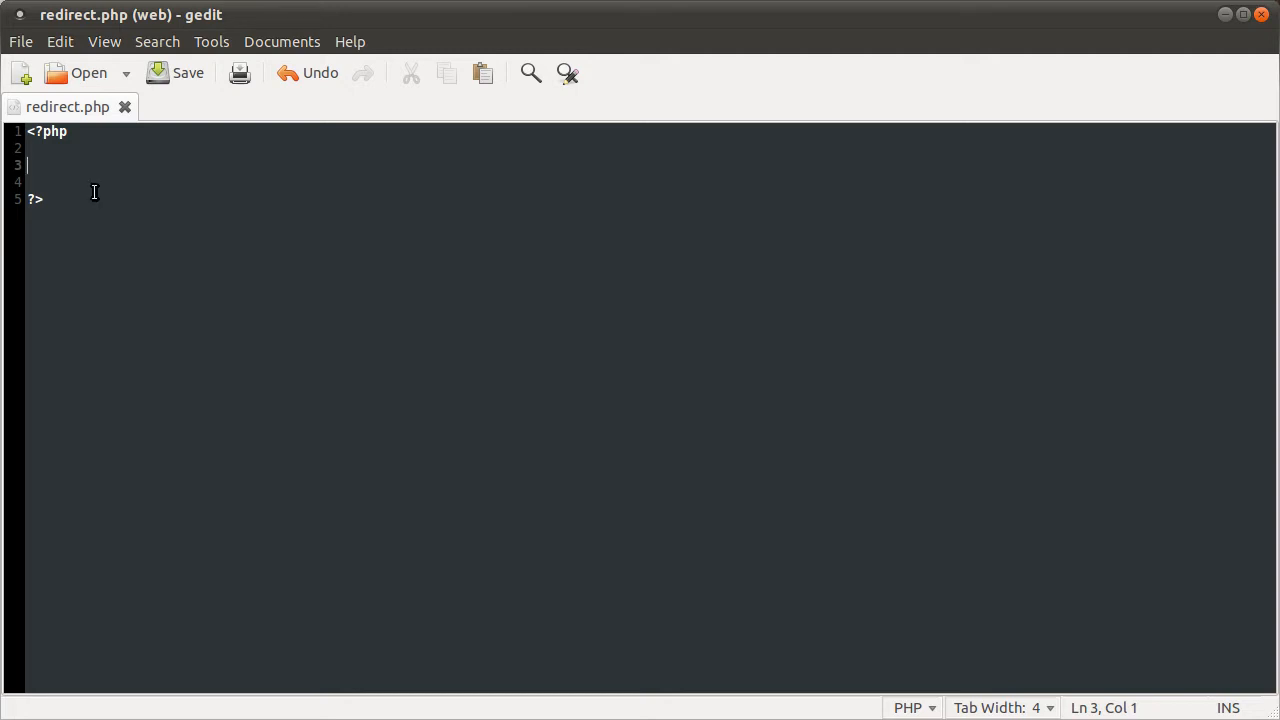
{"action": "mouse_move", "coordinate": [31, 236]}
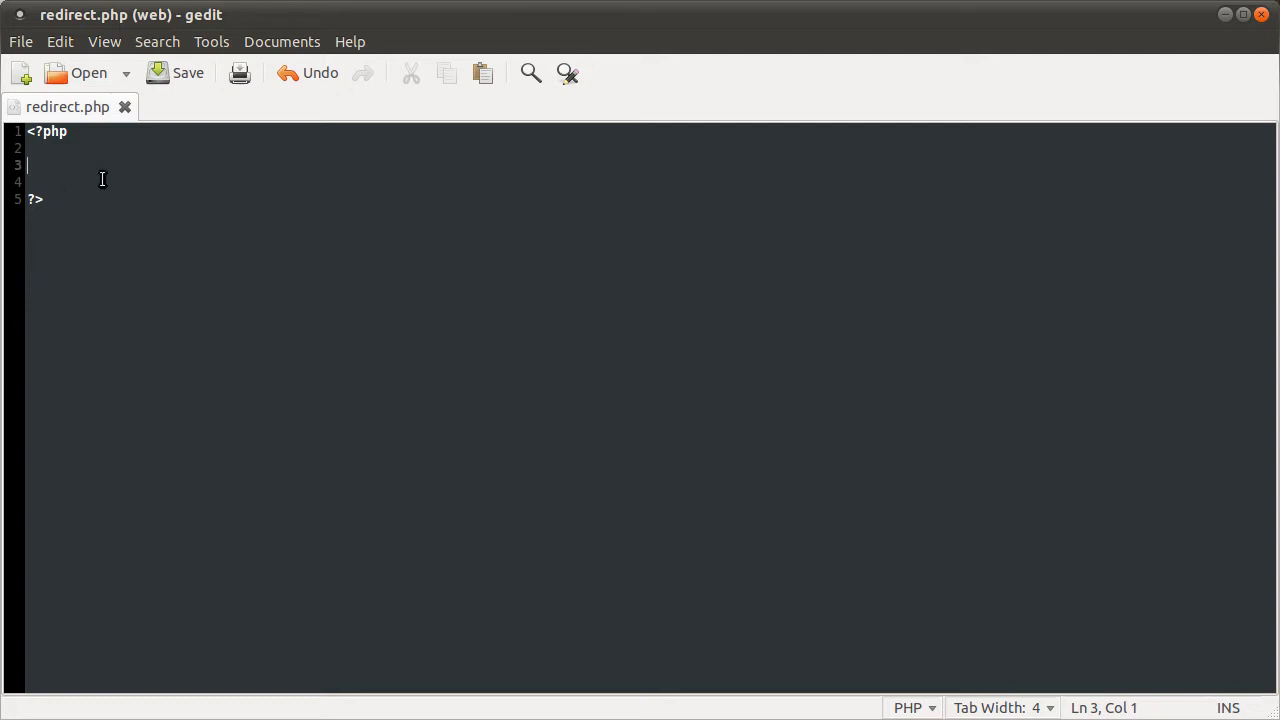
{"action": "mouse_move", "coordinate": [96, 184]}
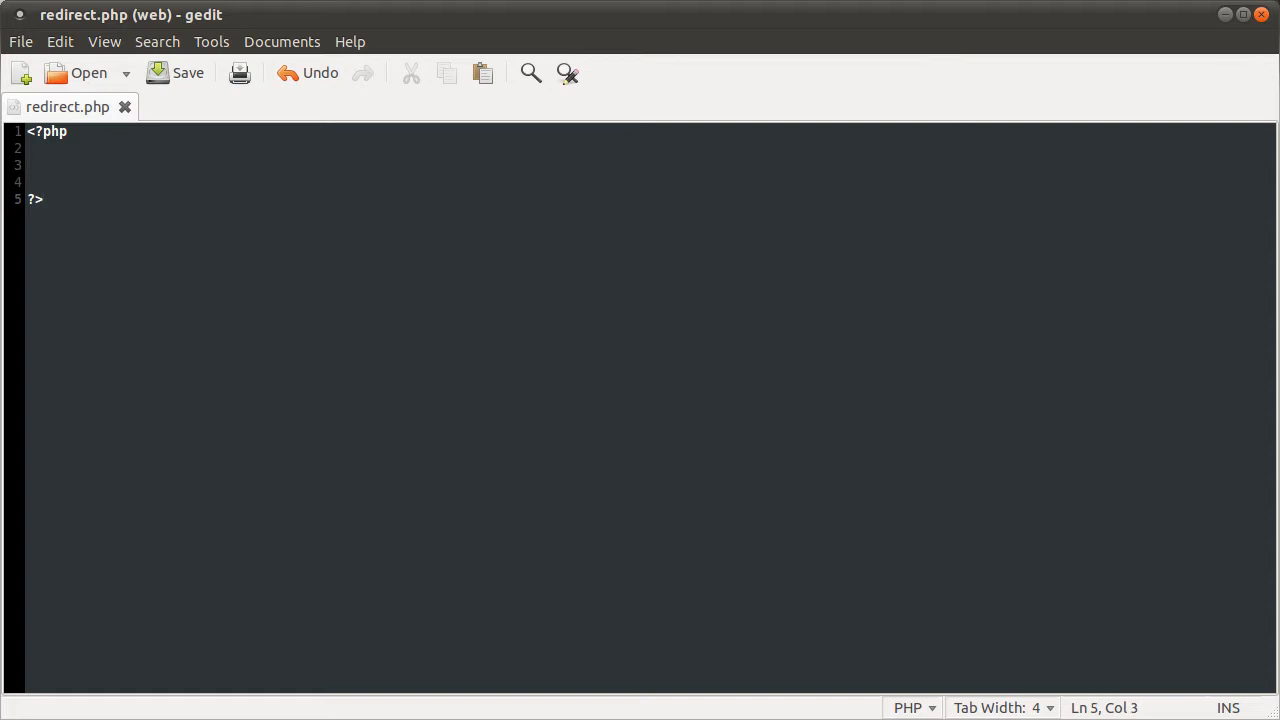
- Add a 'Location: index.php' line below the closing PHP tag
{"action": "type", "text": "Lo"}
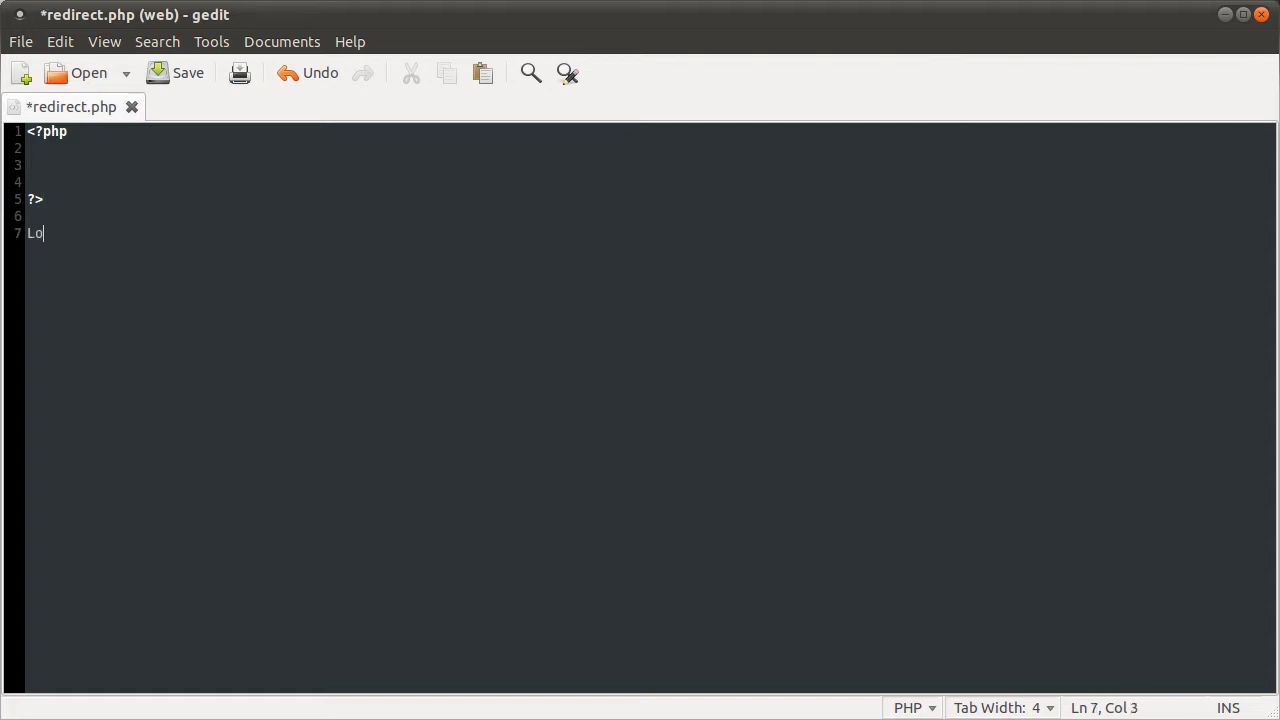
{"action": "type", "text": "cation:"}
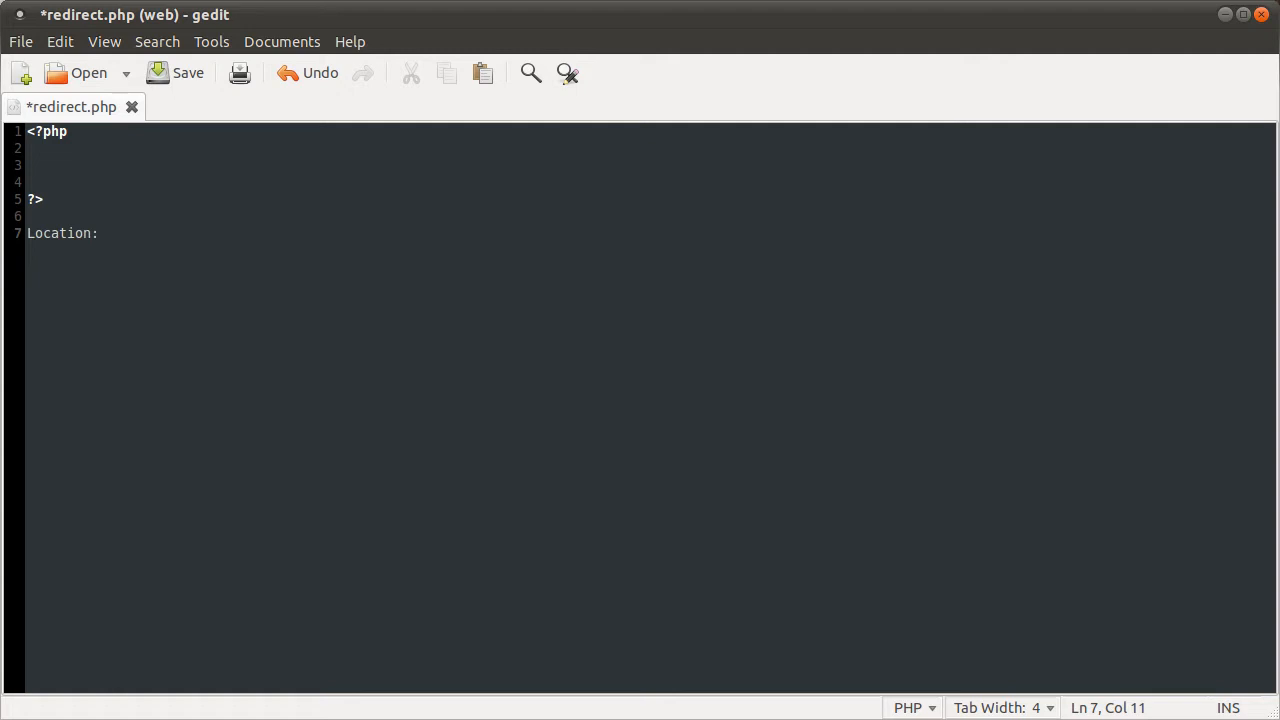
{"action": "type", "text": "index.php"}
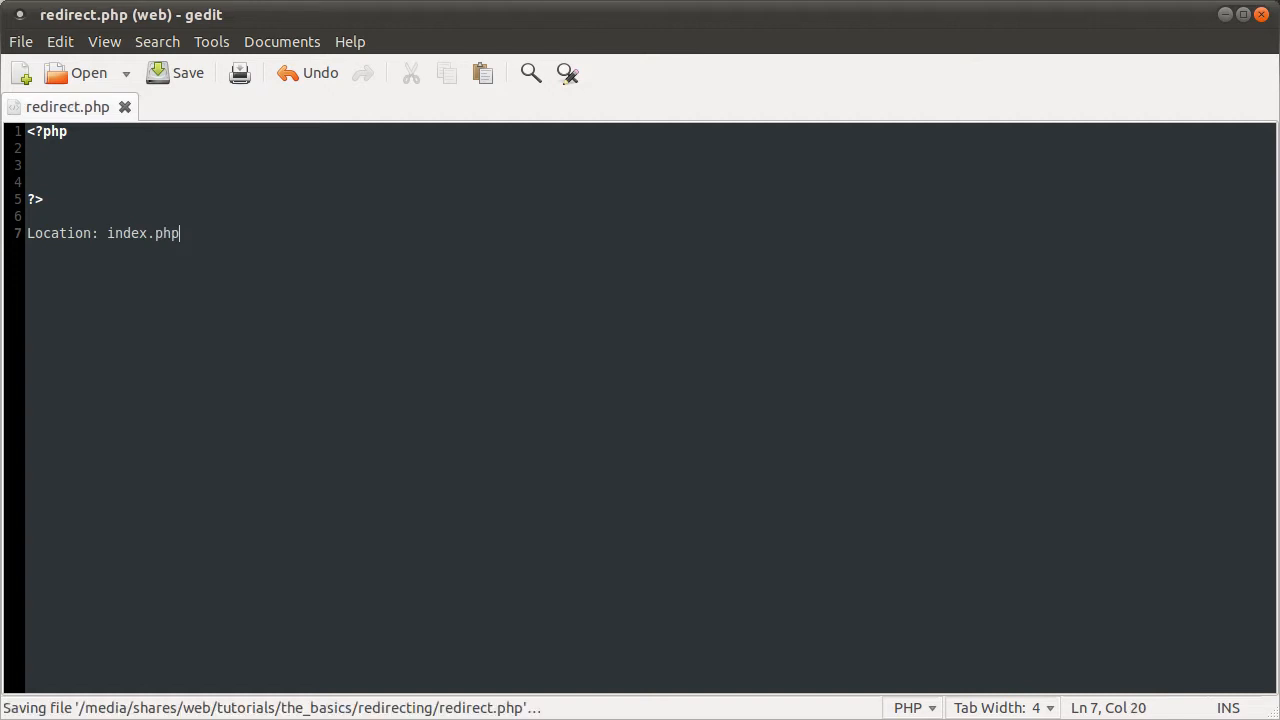
{"action": "mouse_move", "coordinate": [111, 135]}
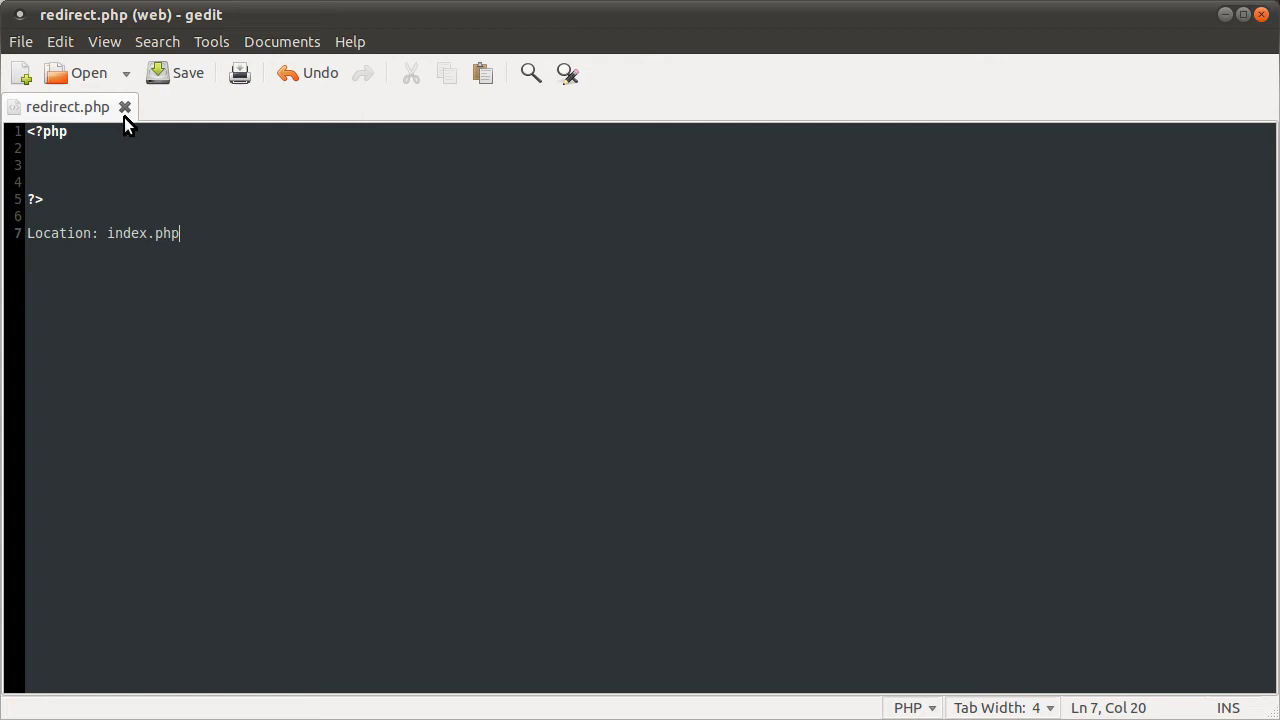
{"action": "mouse_move", "coordinate": [201, 261]}
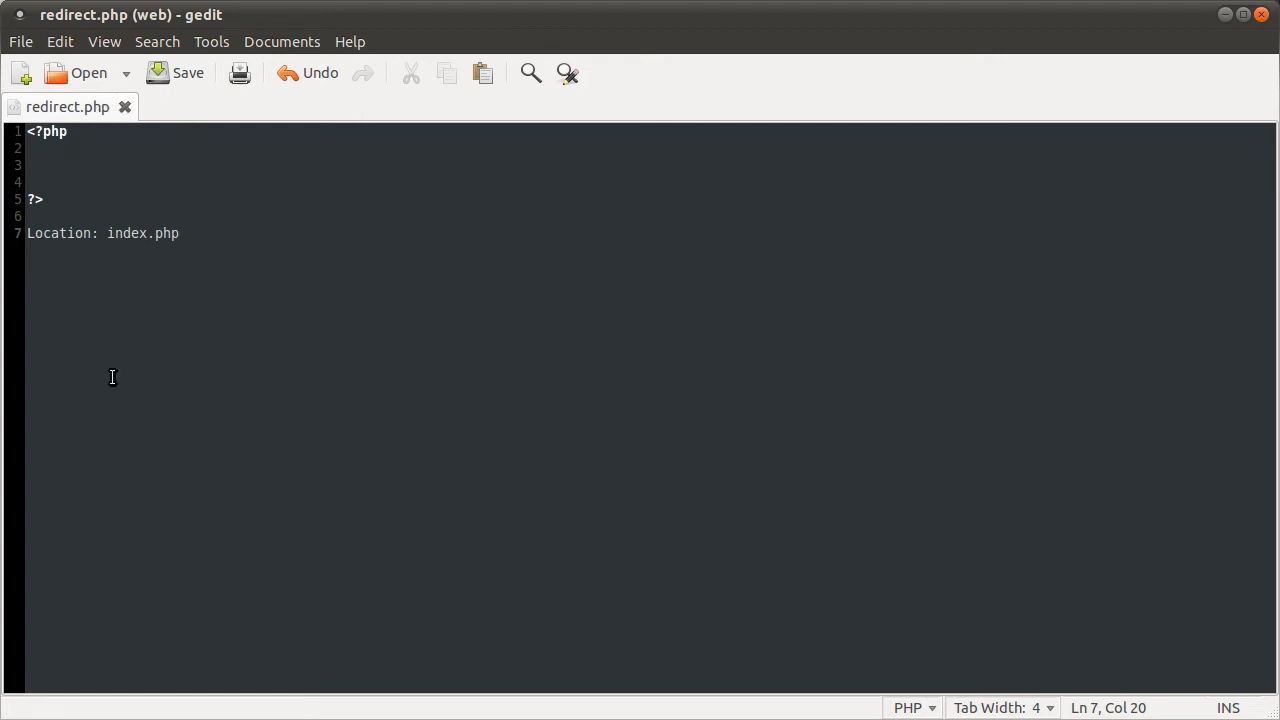
{"action": "double_click", "coordinate": [143, 233]}
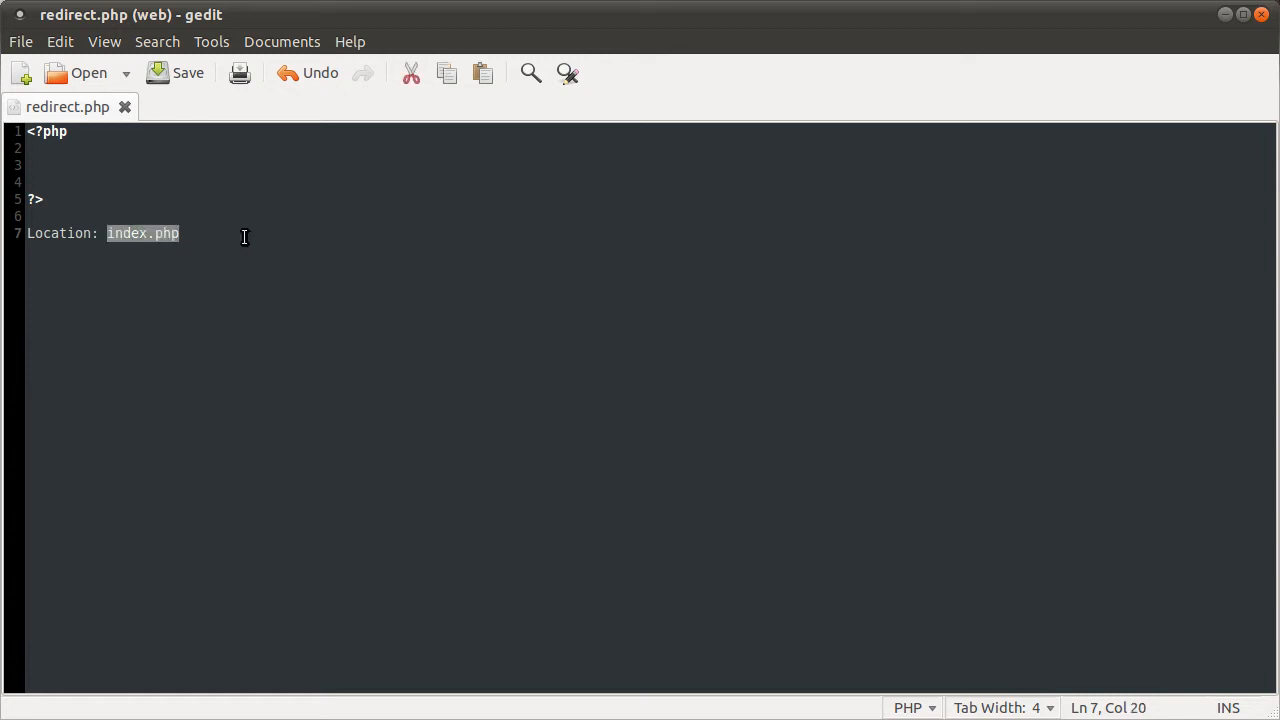
{"action": "type", "text": "http://"}
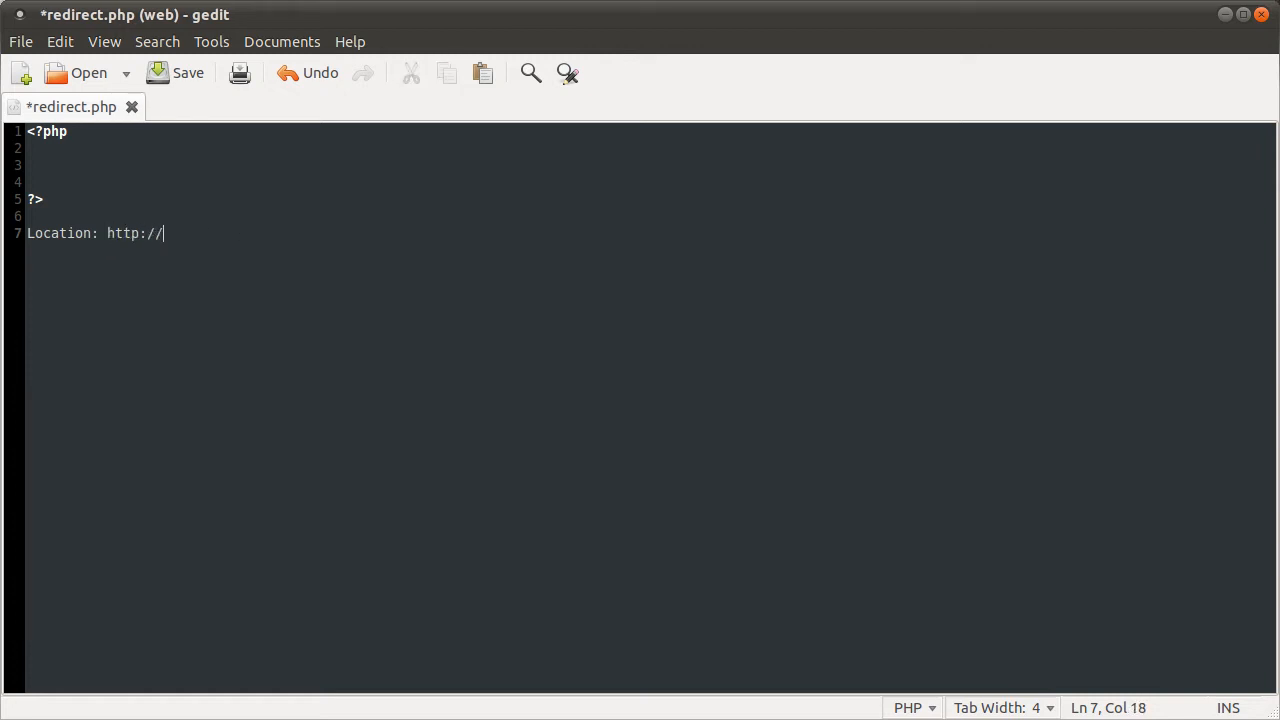
{"action": "type", "text": "betterphp.co.uk/"}
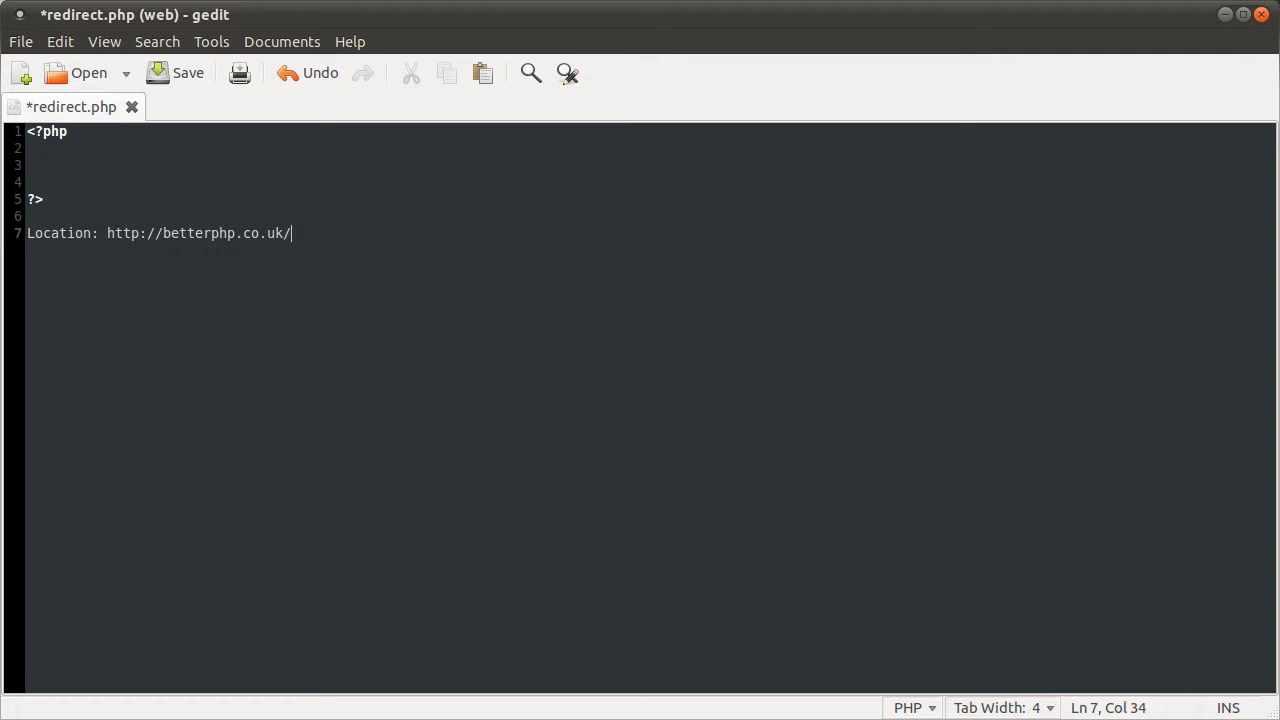
{"action": "mouse_move", "coordinate": [355, 475]}
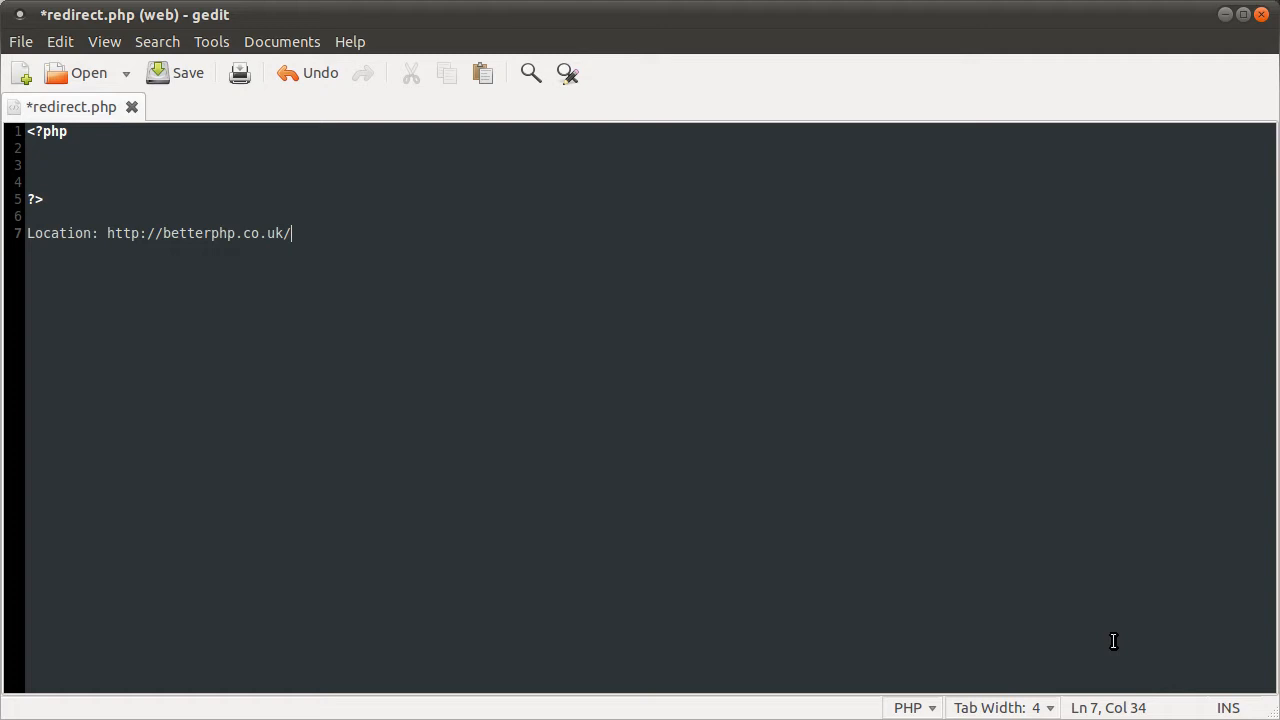
{"action": "mouse_move", "coordinate": [523, 359]}
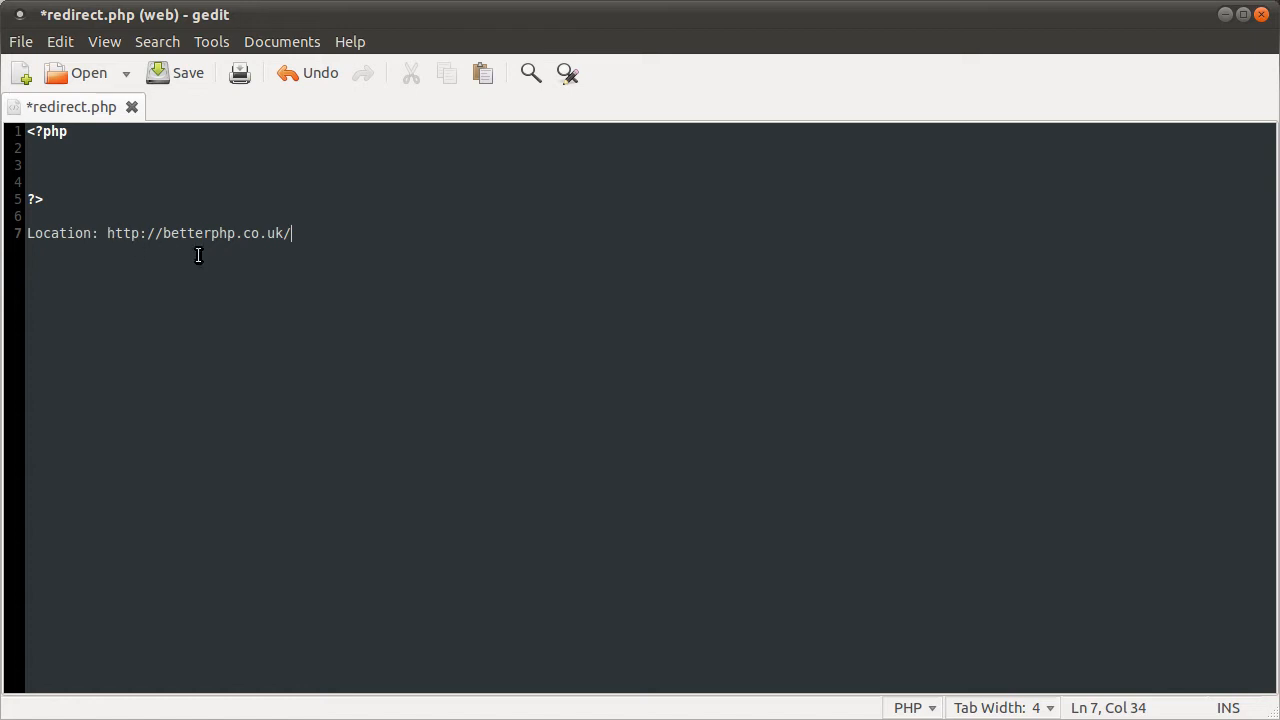
{"action": "mouse_move", "coordinate": [192, 221]}
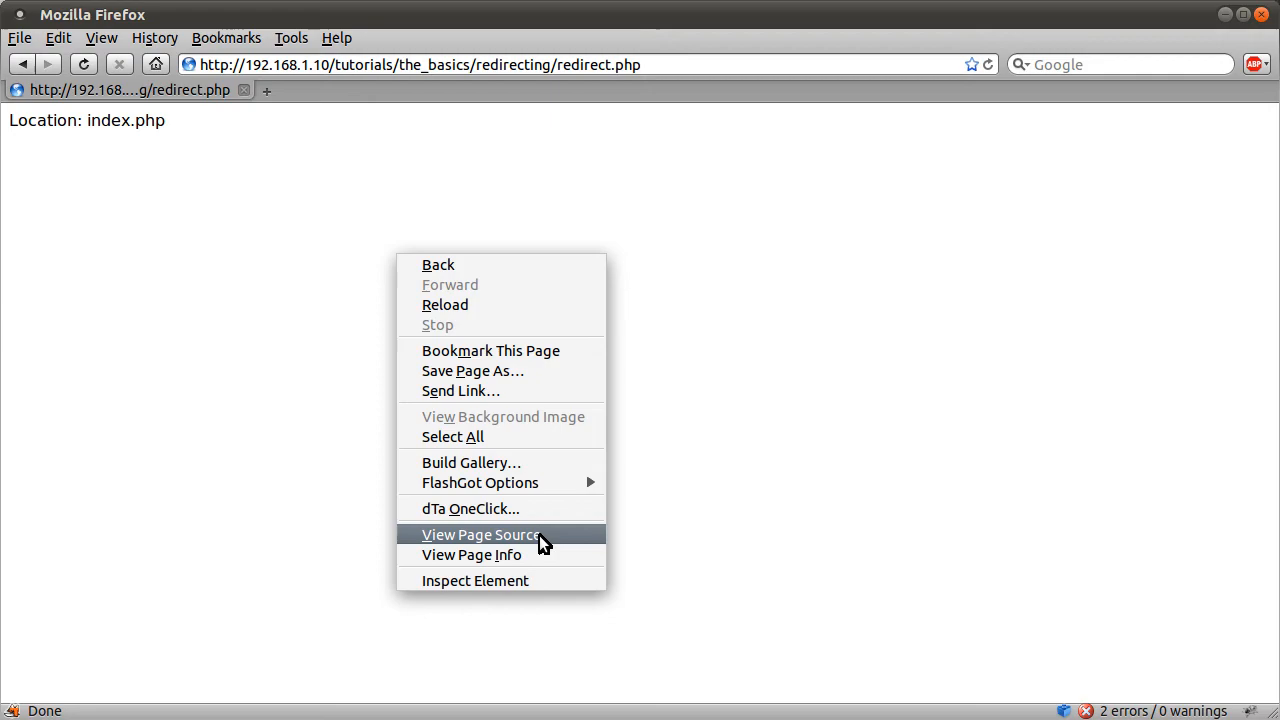
- View the page source of redirect.php in Firefox
{"action": "left_click", "coordinate": [476, 534]}
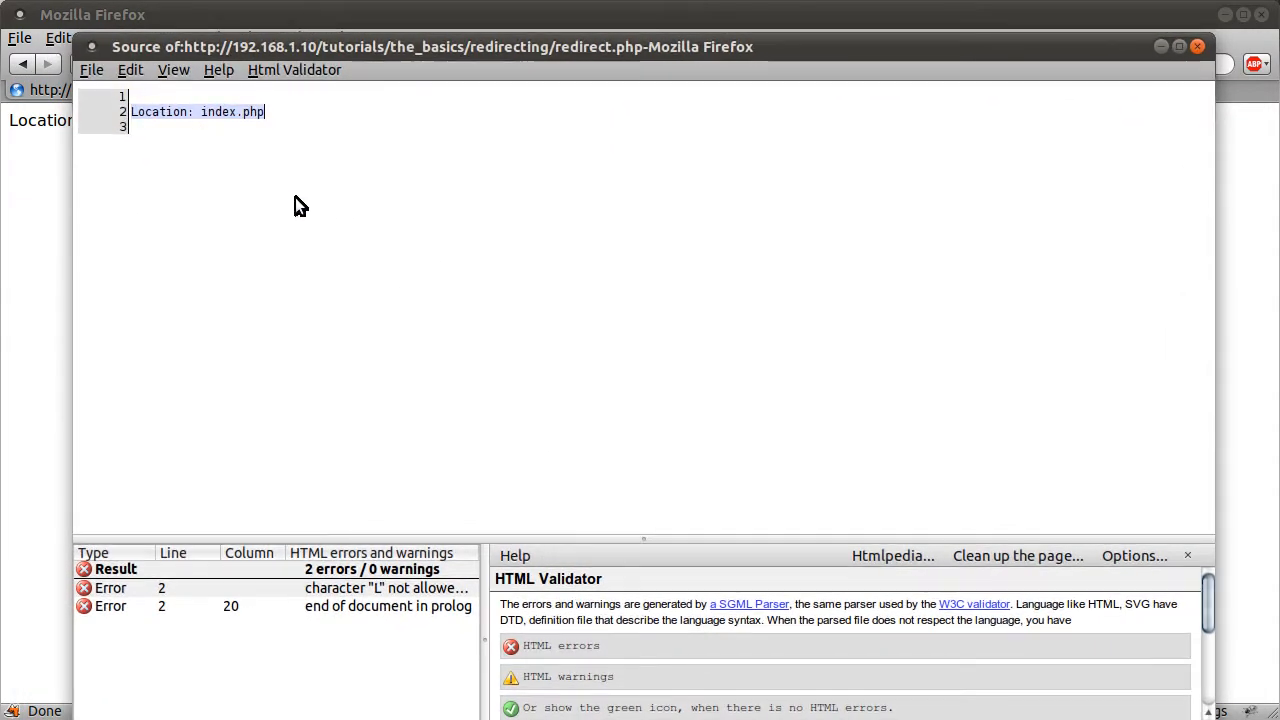
{"action": "mouse_move", "coordinate": [919, 104]}
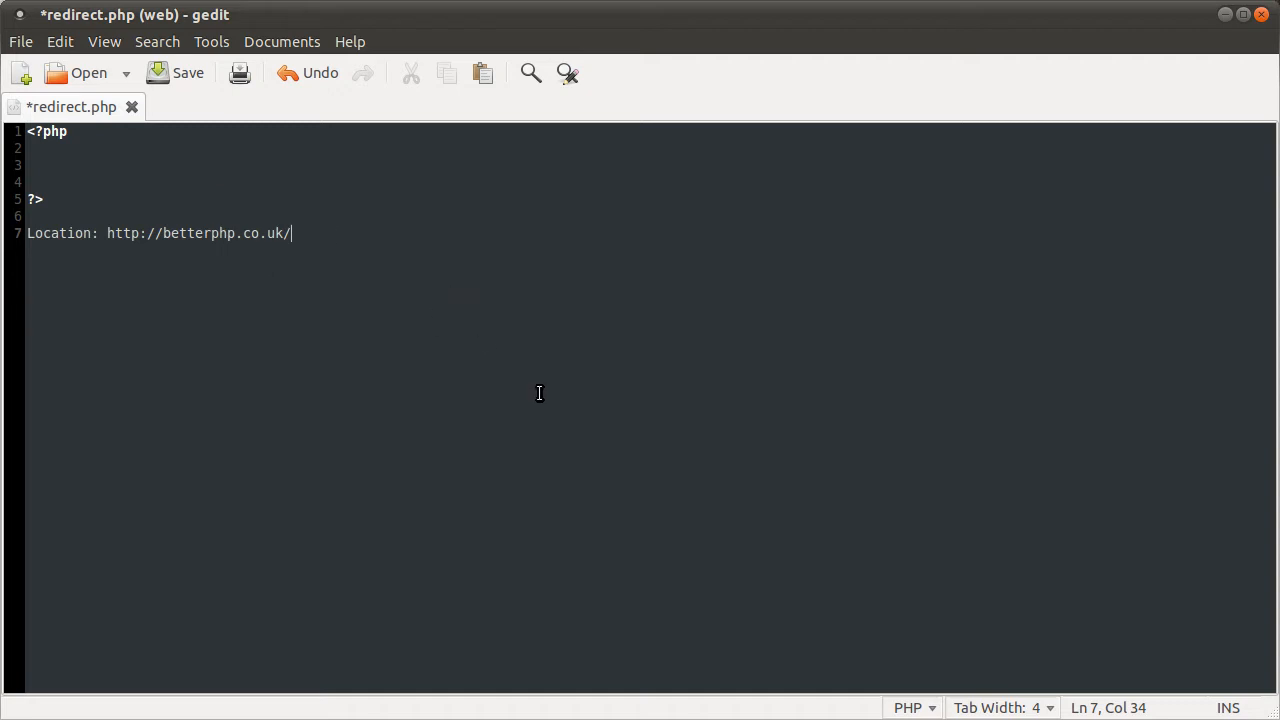
{"action": "mouse_move", "coordinate": [311, 309]}
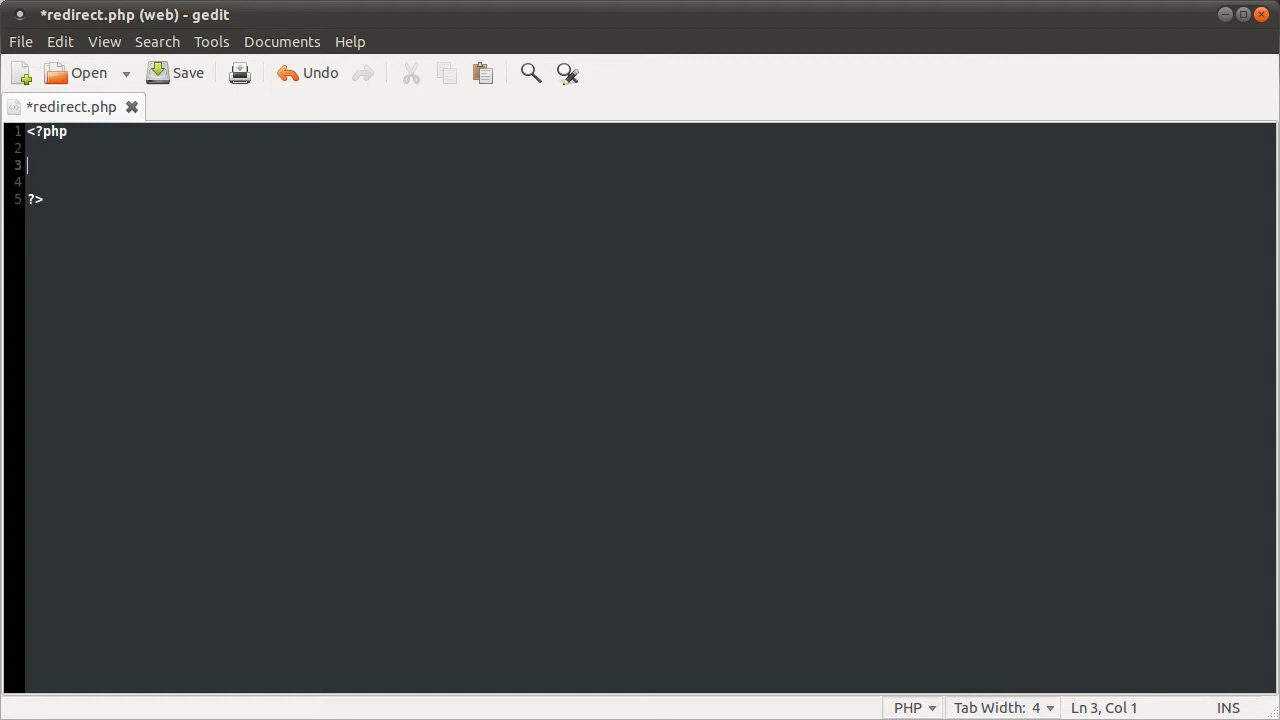
{"action": "type", "text": "header();"}
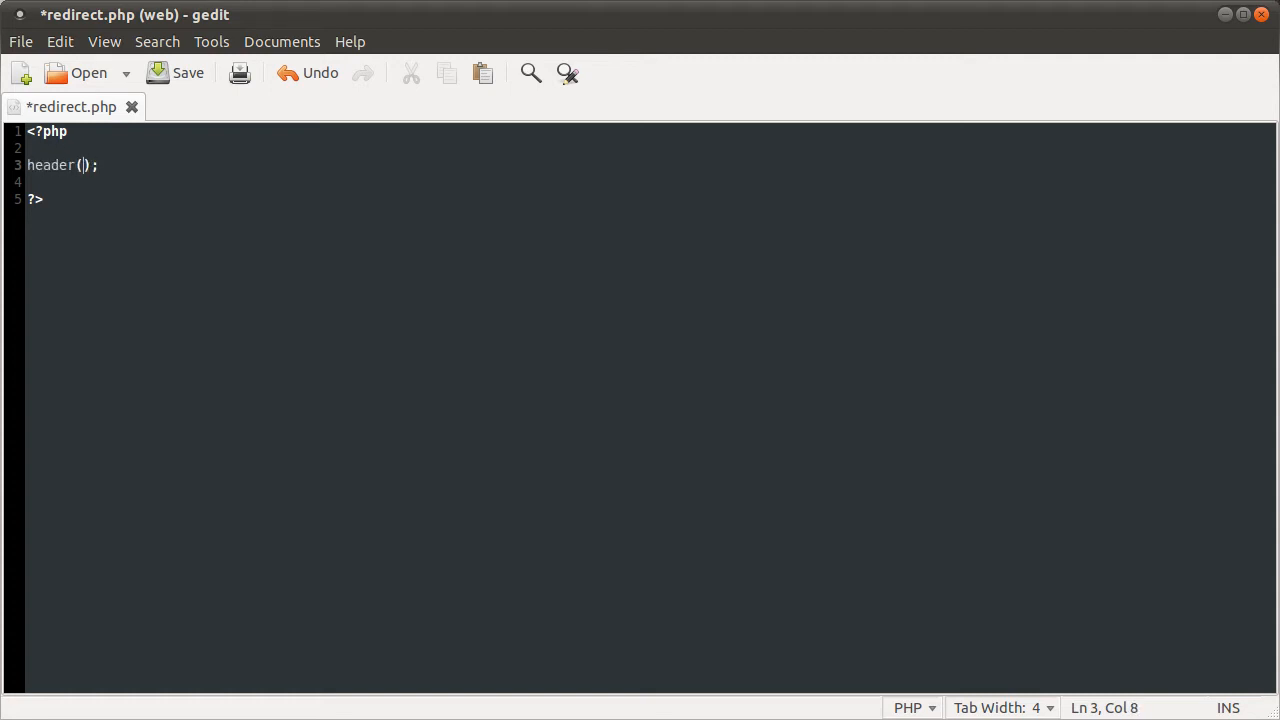
{"action": "type", "text": "''"}
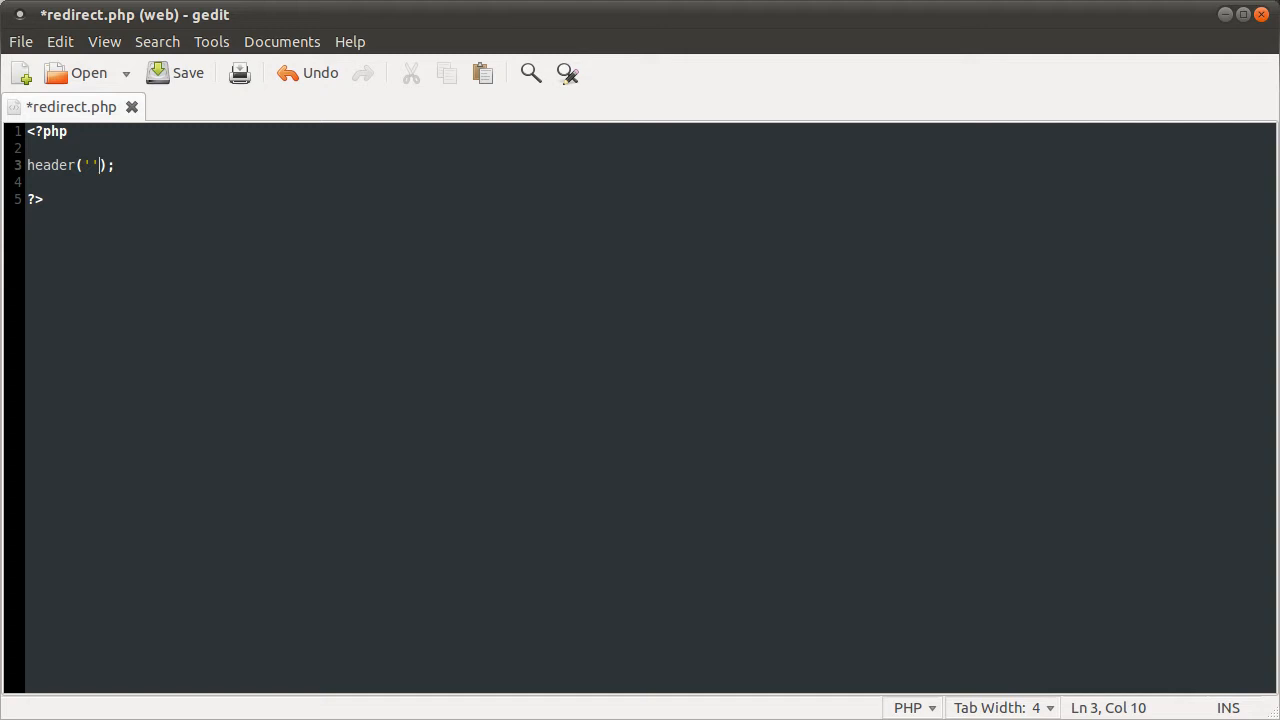
{"action": "left_click", "coordinate": [191, 72]}
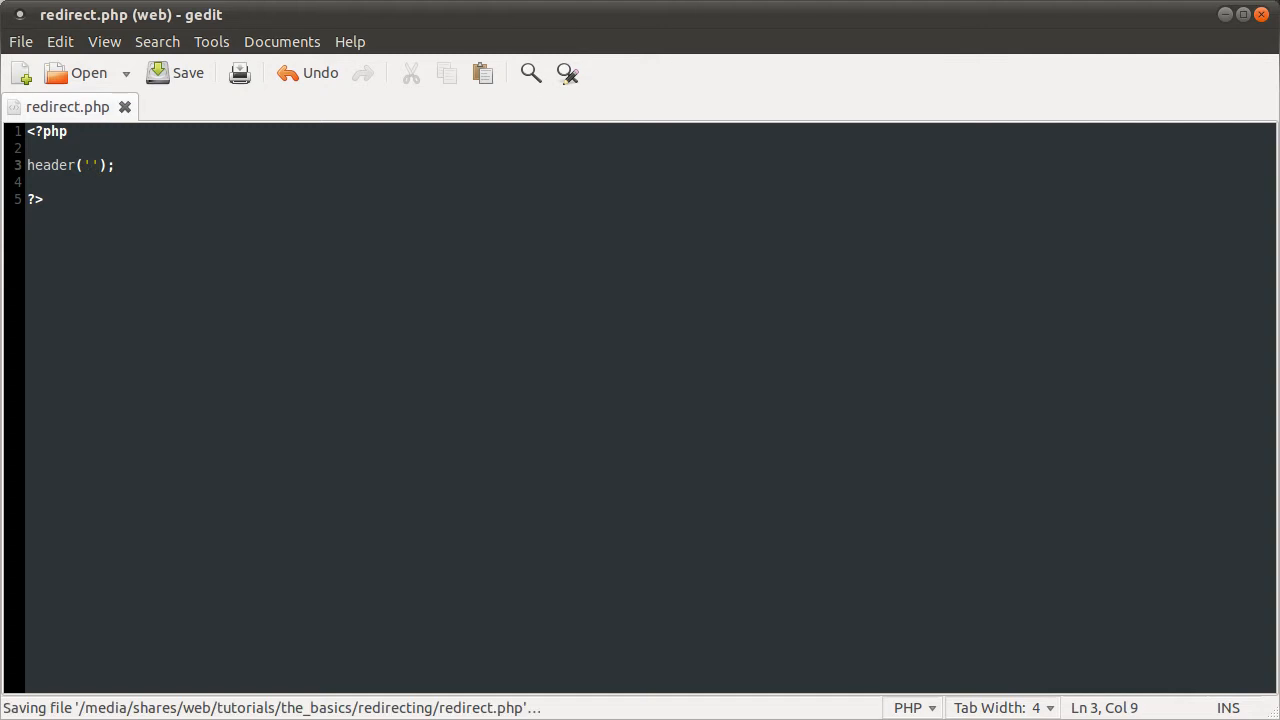
{"action": "type", "text": "Location: ht"}
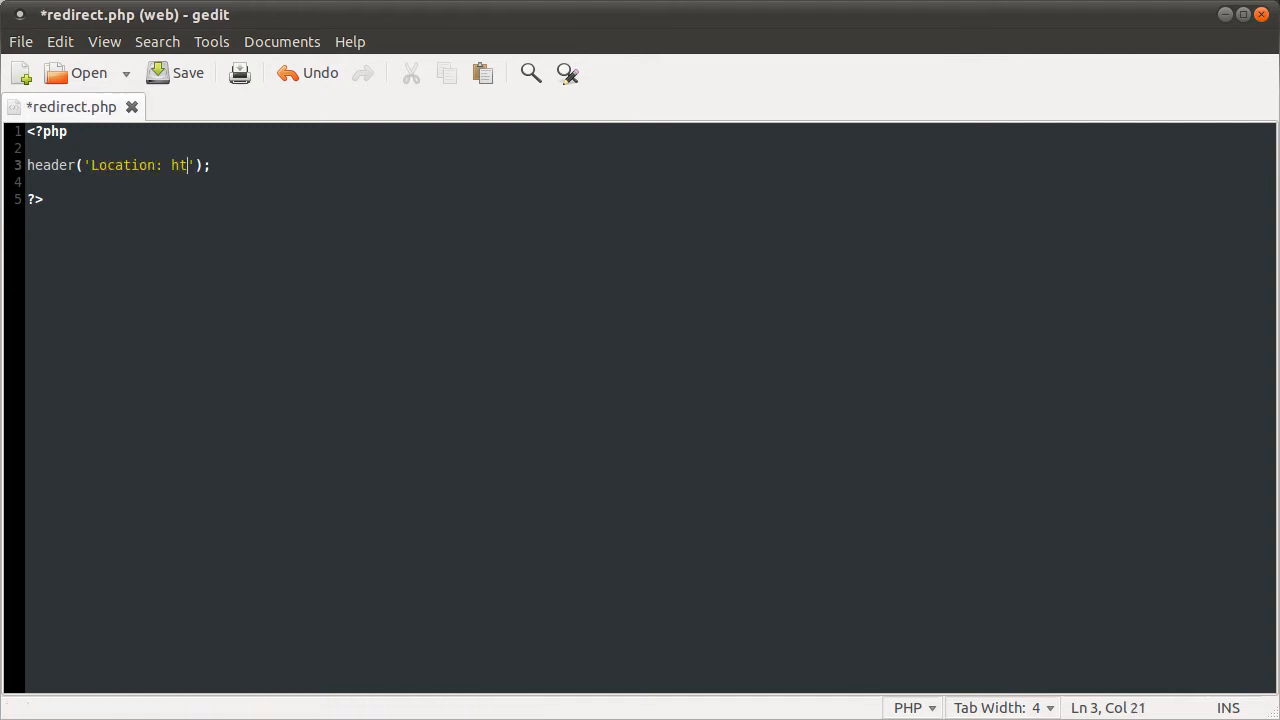
{"action": "type", "text": "tp://"}
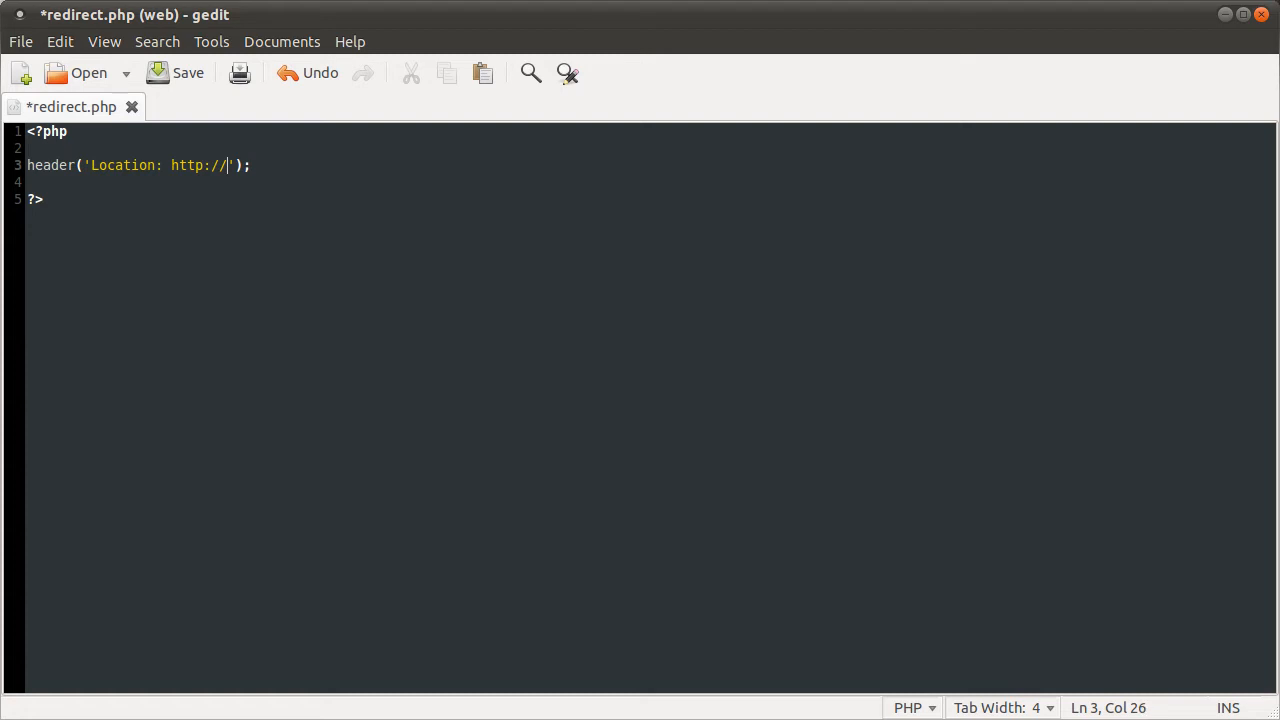
{"action": "type", "text": "betterp"}
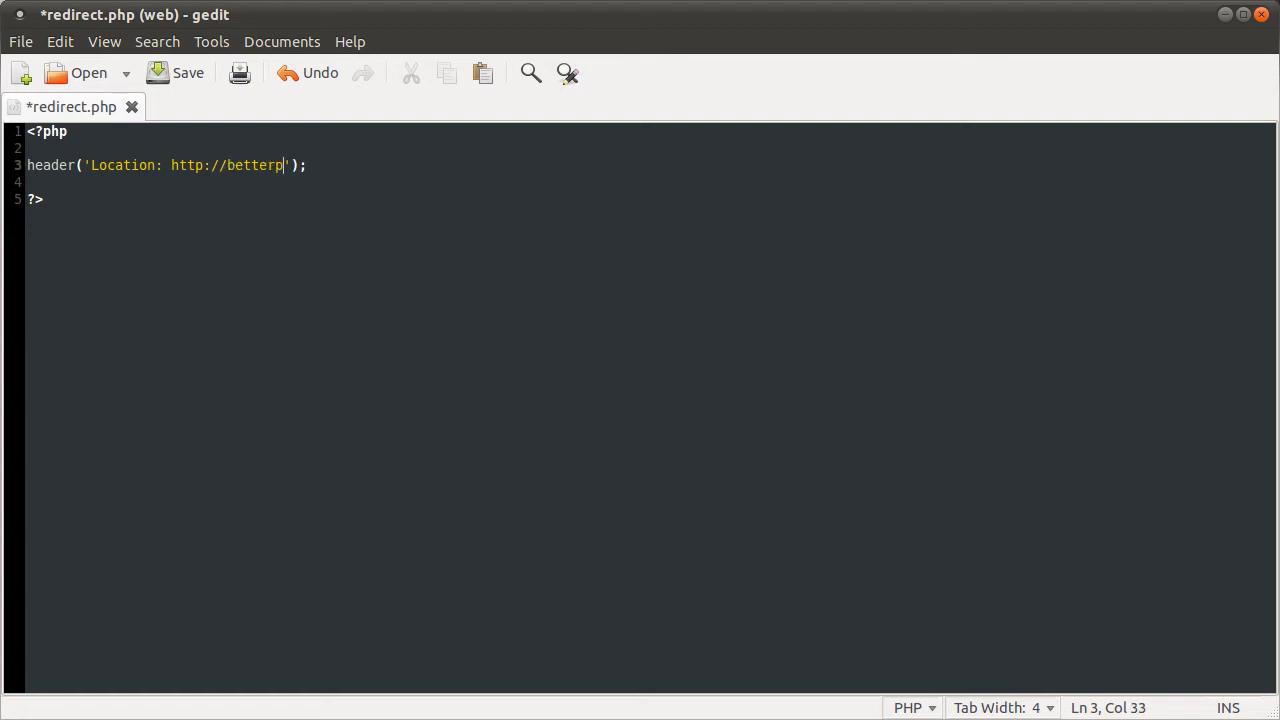
{"action": "type", "text": "hp.co.uk/"}
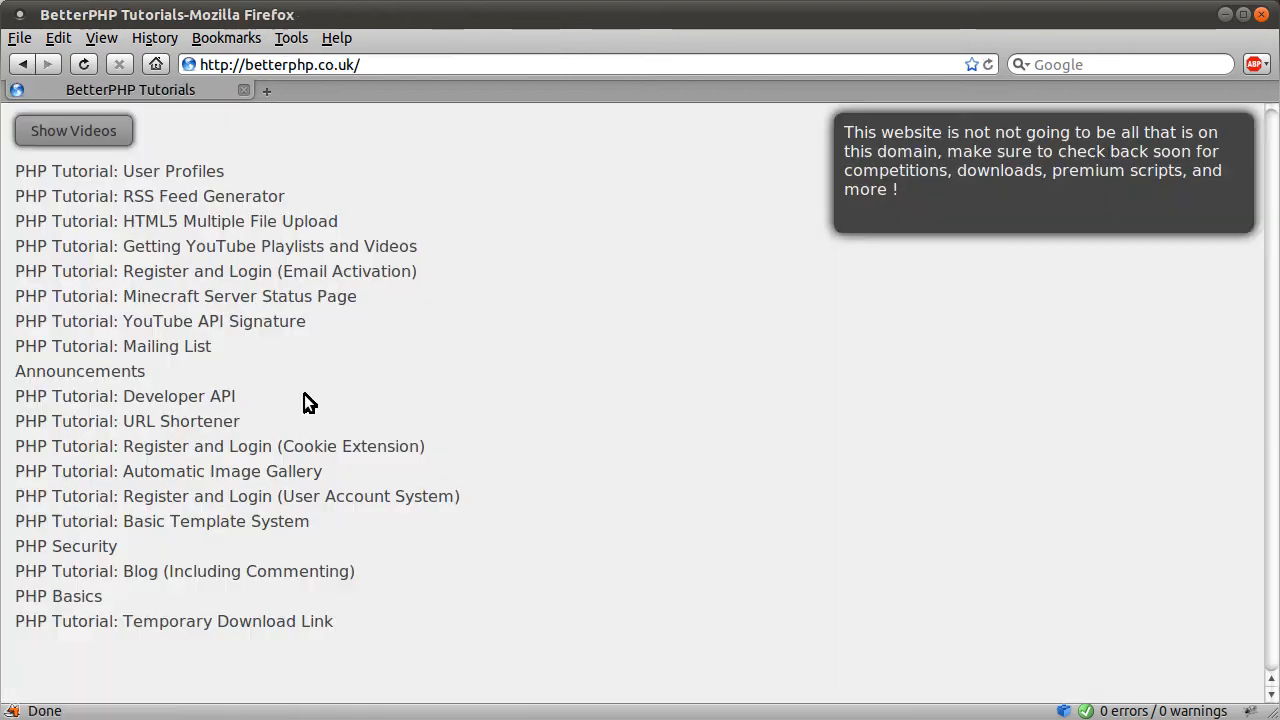
{"action": "mouse_move", "coordinate": [572, 374]}
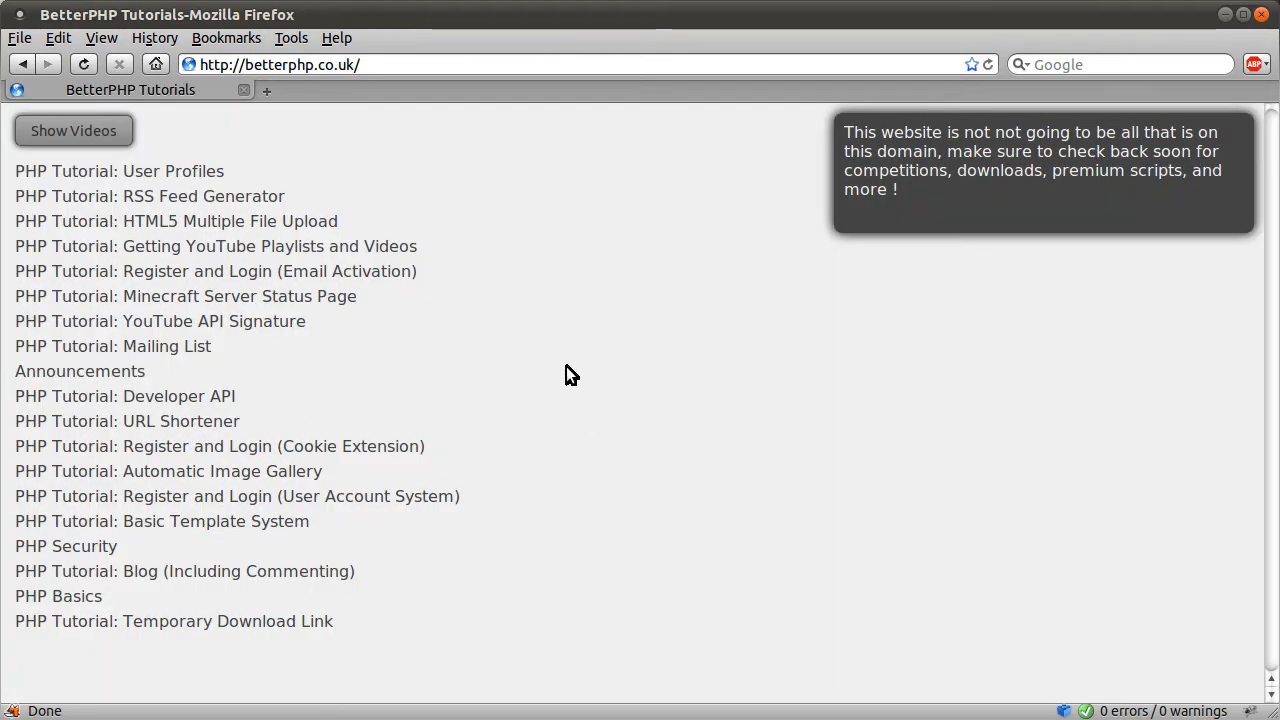
{"action": "mouse_move", "coordinate": [413, 199]}
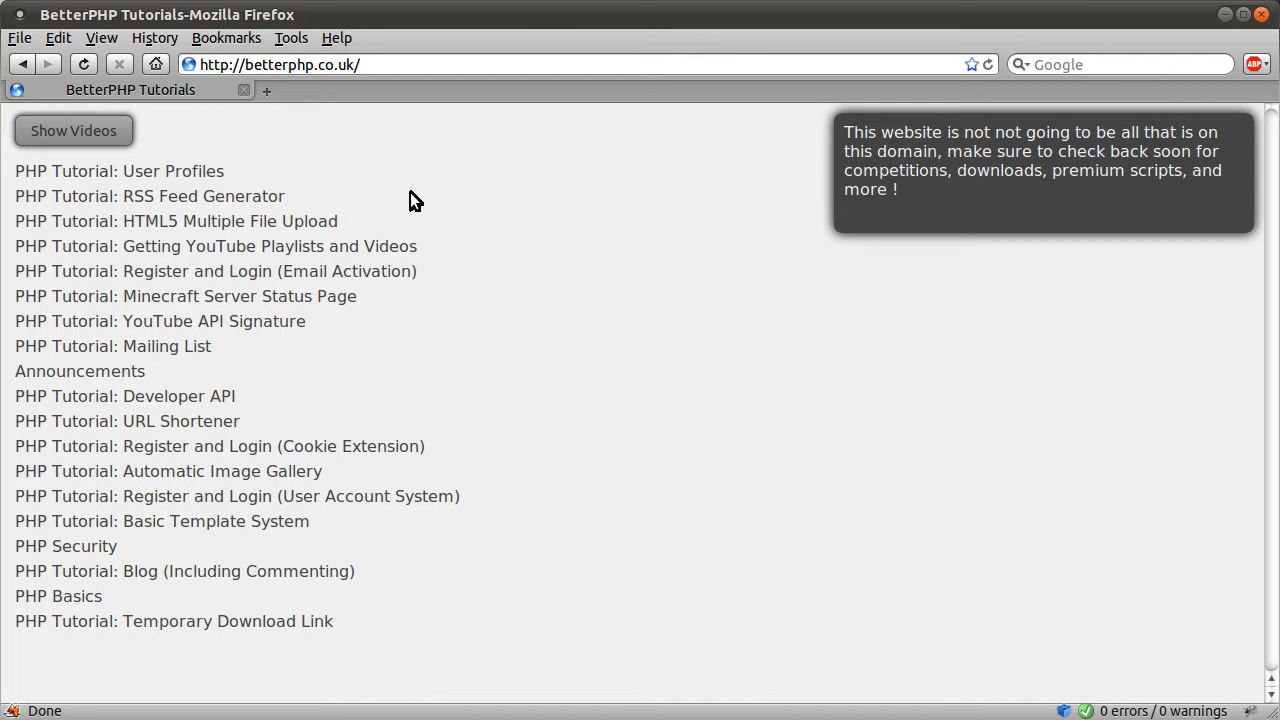
{"action": "mouse_move", "coordinate": [673, 234]}
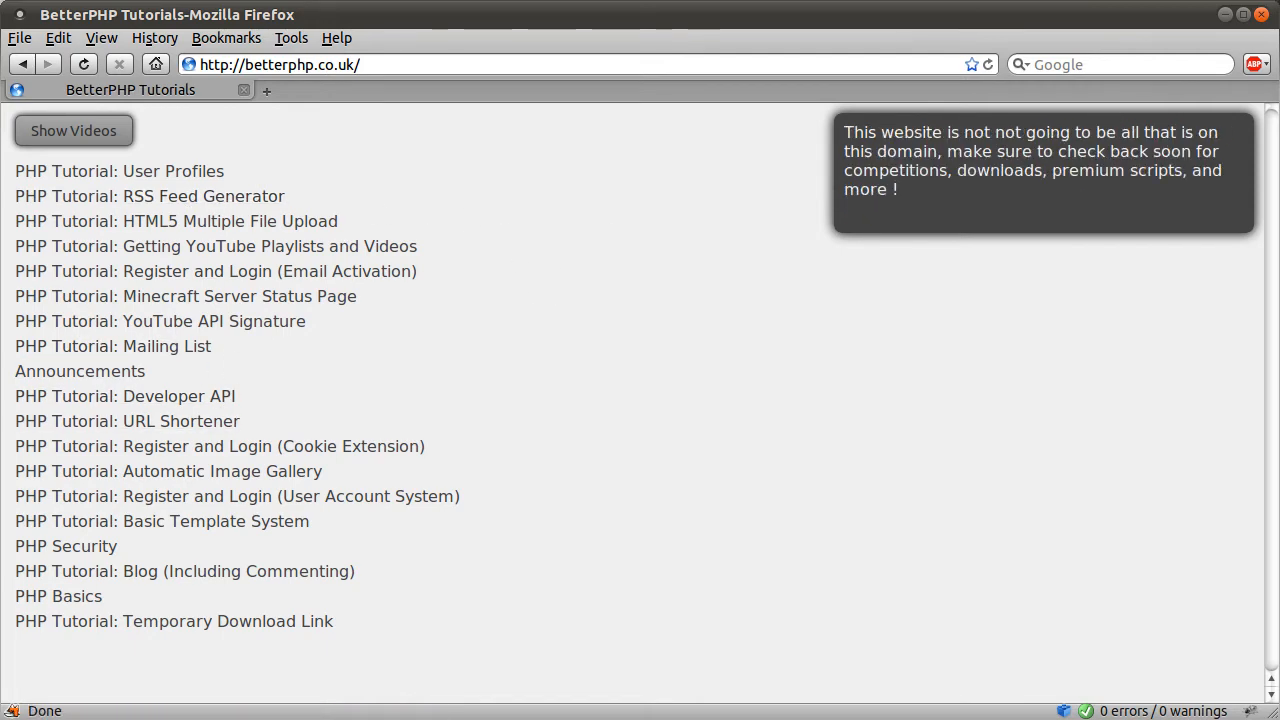
- Toggle the BetterPHP homepage to Show Videos, then back to Show Playlists
{"action": "left_click", "coordinate": [73, 130]}
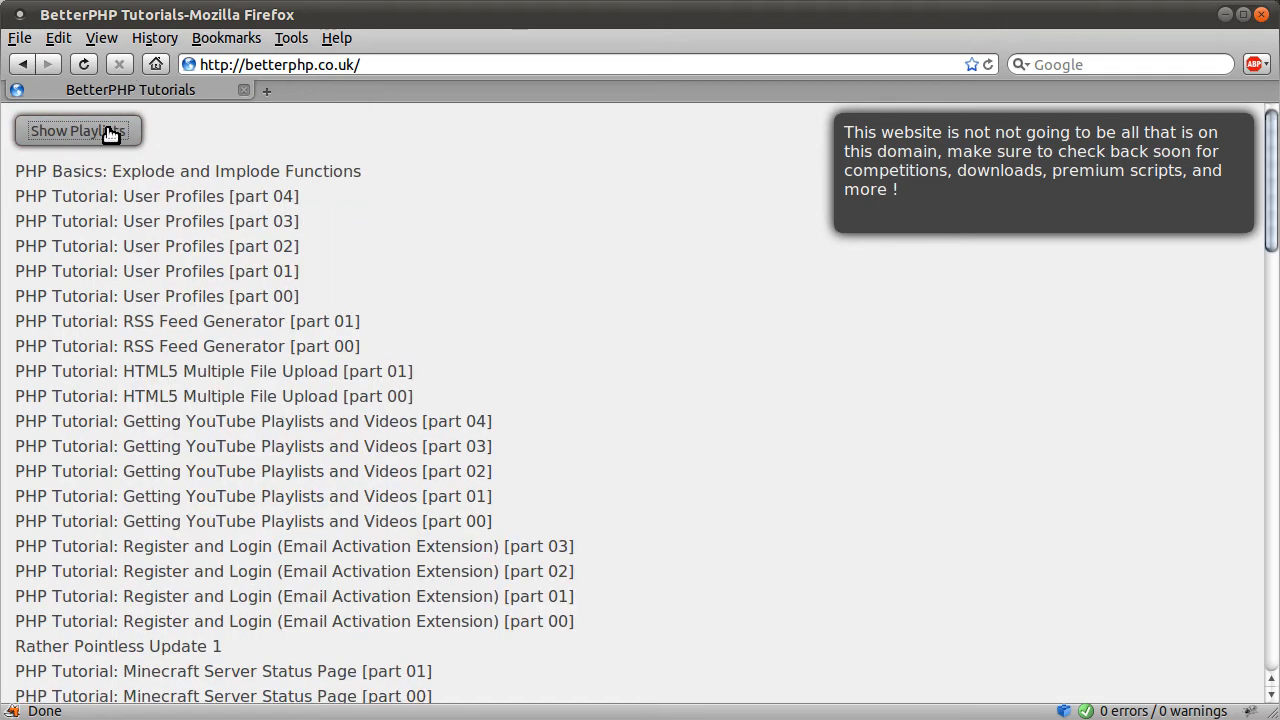
{"action": "left_click", "coordinate": [73, 130]}
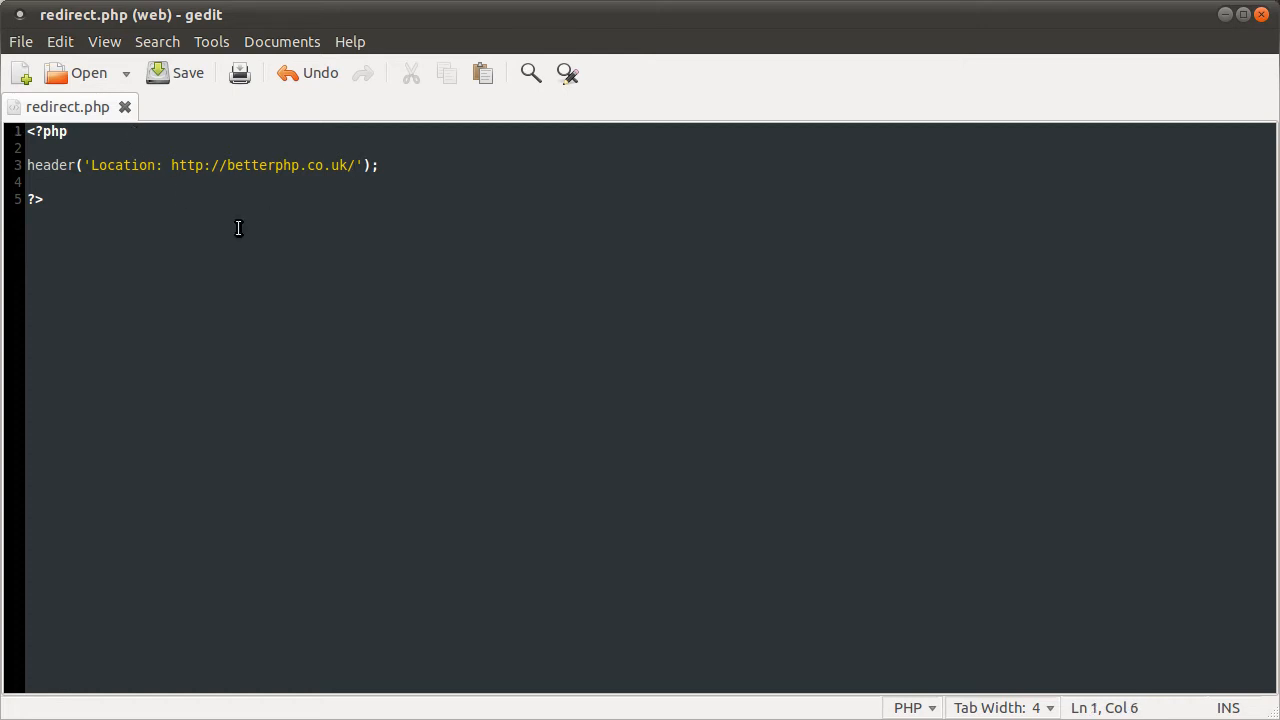
- Insert echo 'thing'; on a new line right after <?php
{"action": "left_click", "coordinate": [66, 131]}
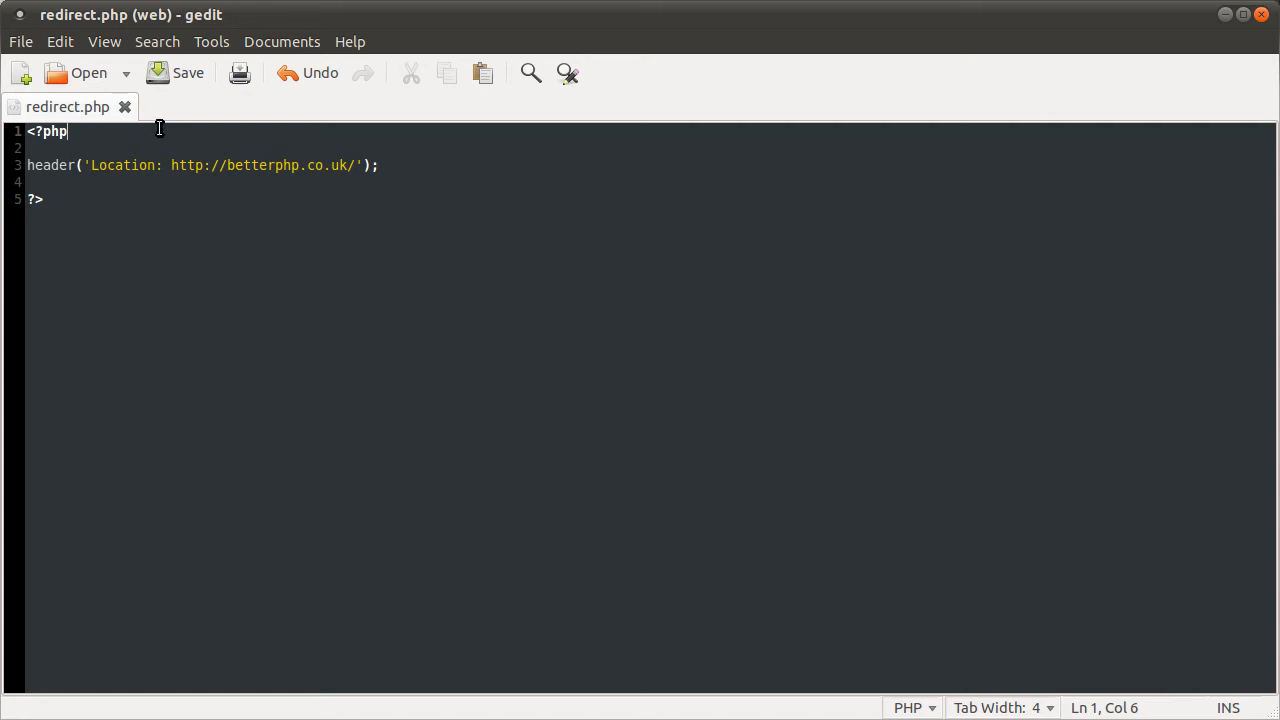
{"action": "type", "text": "echo"}
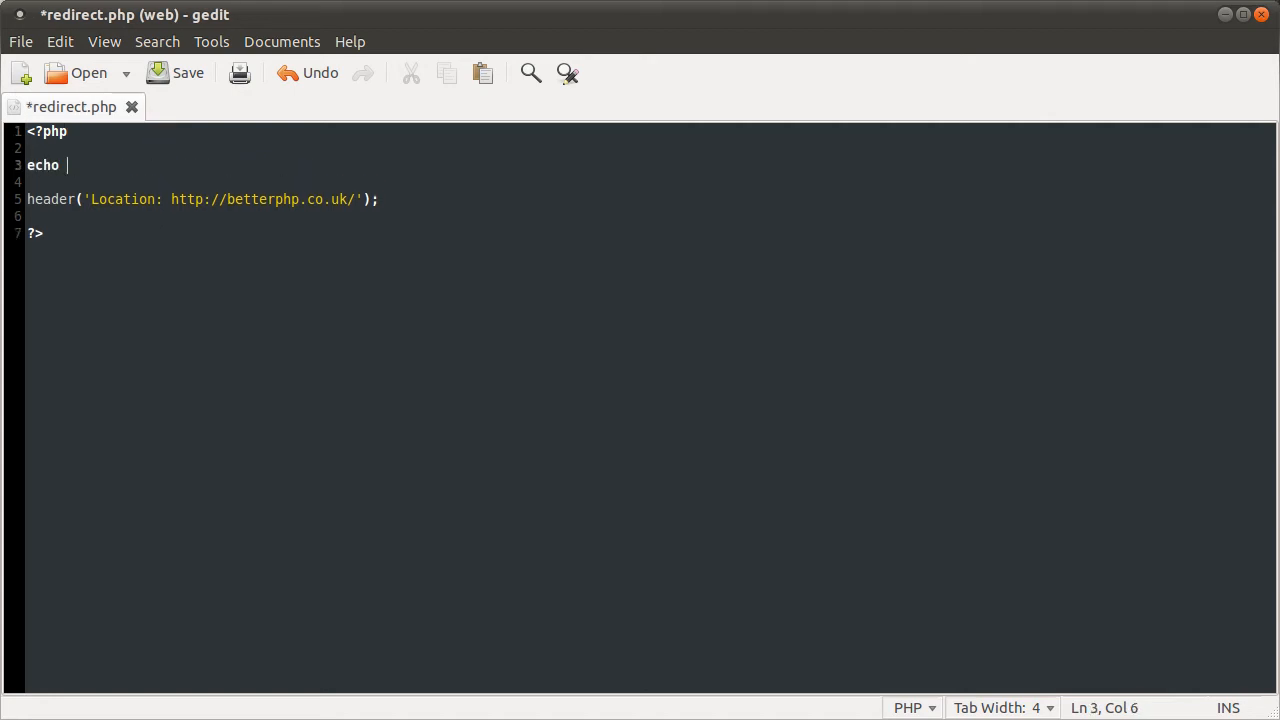
{"action": "type", "text": "'thing';"}
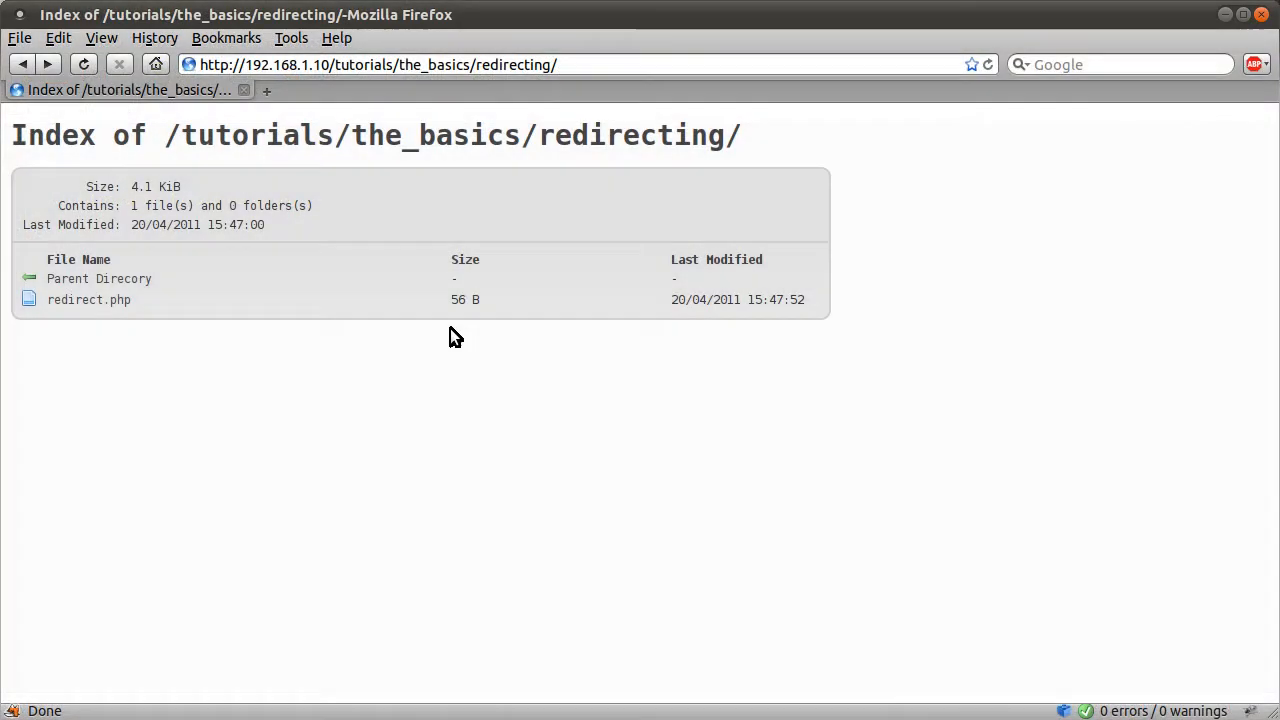
- Run redirect.php and highlight the headers-already-sent warning and its line number 3
{"action": "left_click", "coordinate": [88, 299]}
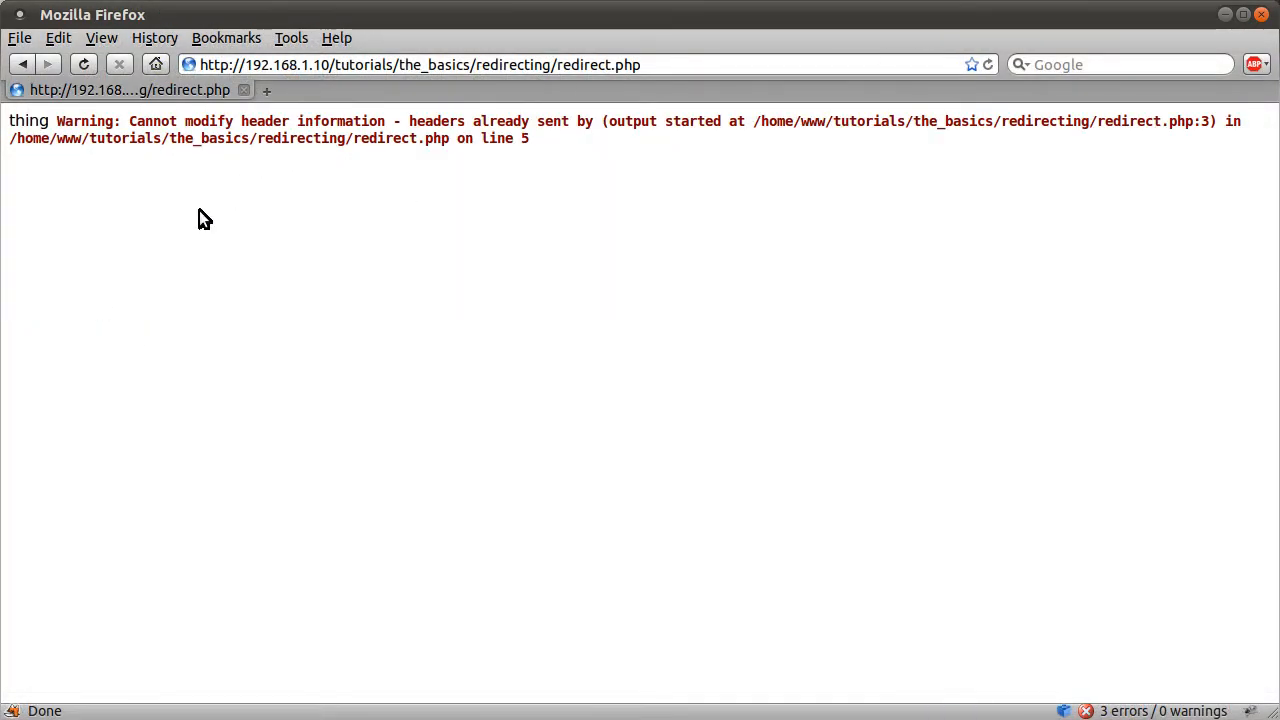
{"action": "mouse_move", "coordinate": [418, 160]}
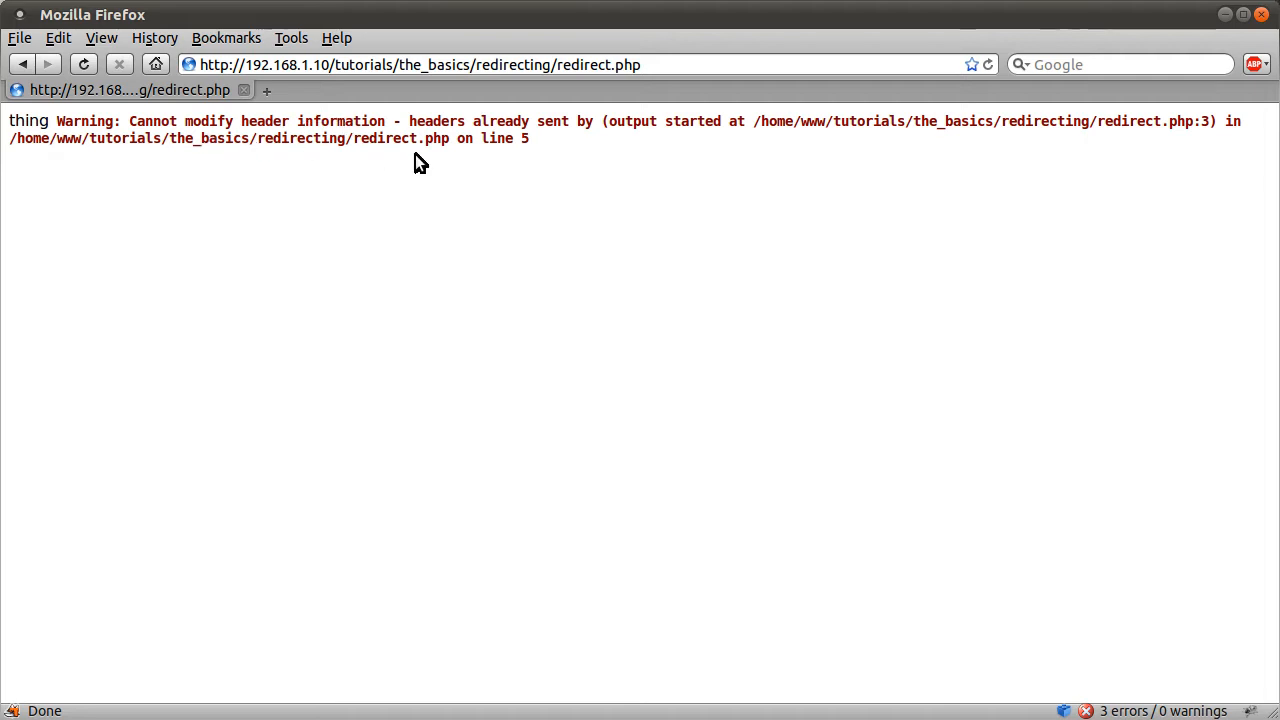
{"action": "mouse_move", "coordinate": [585, 138]}
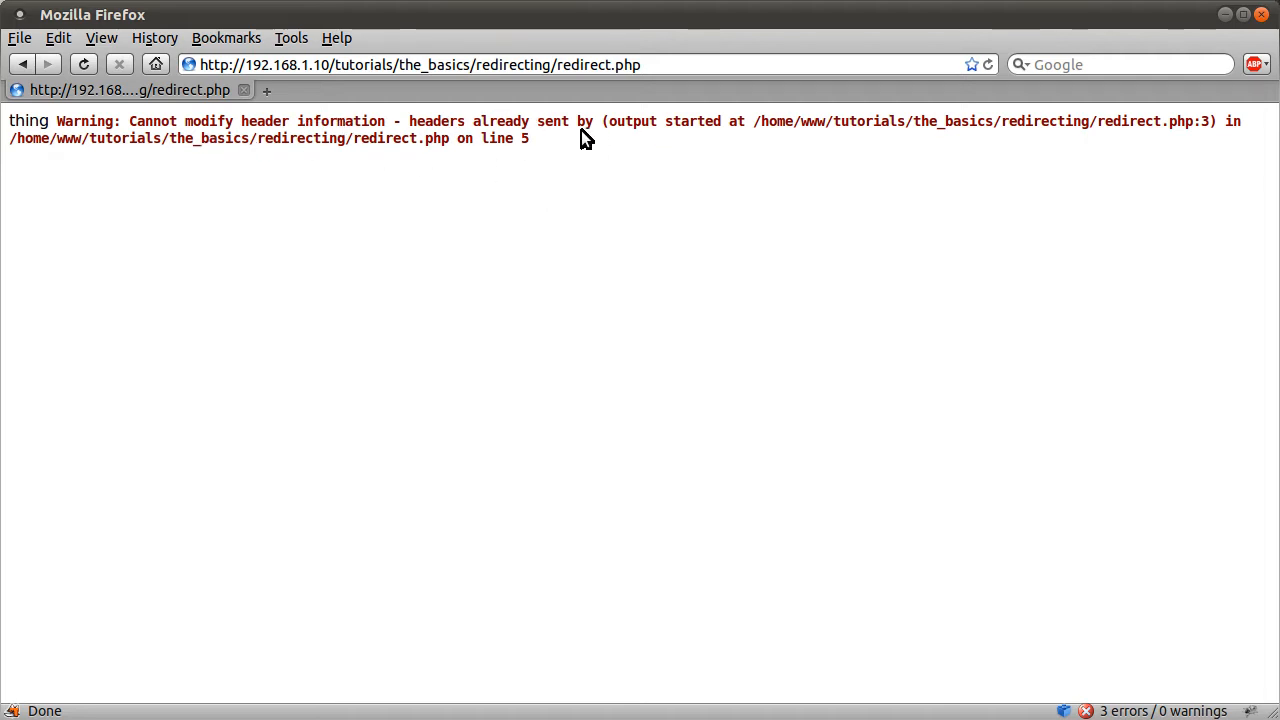
{"action": "mouse_move", "coordinate": [716, 143]}
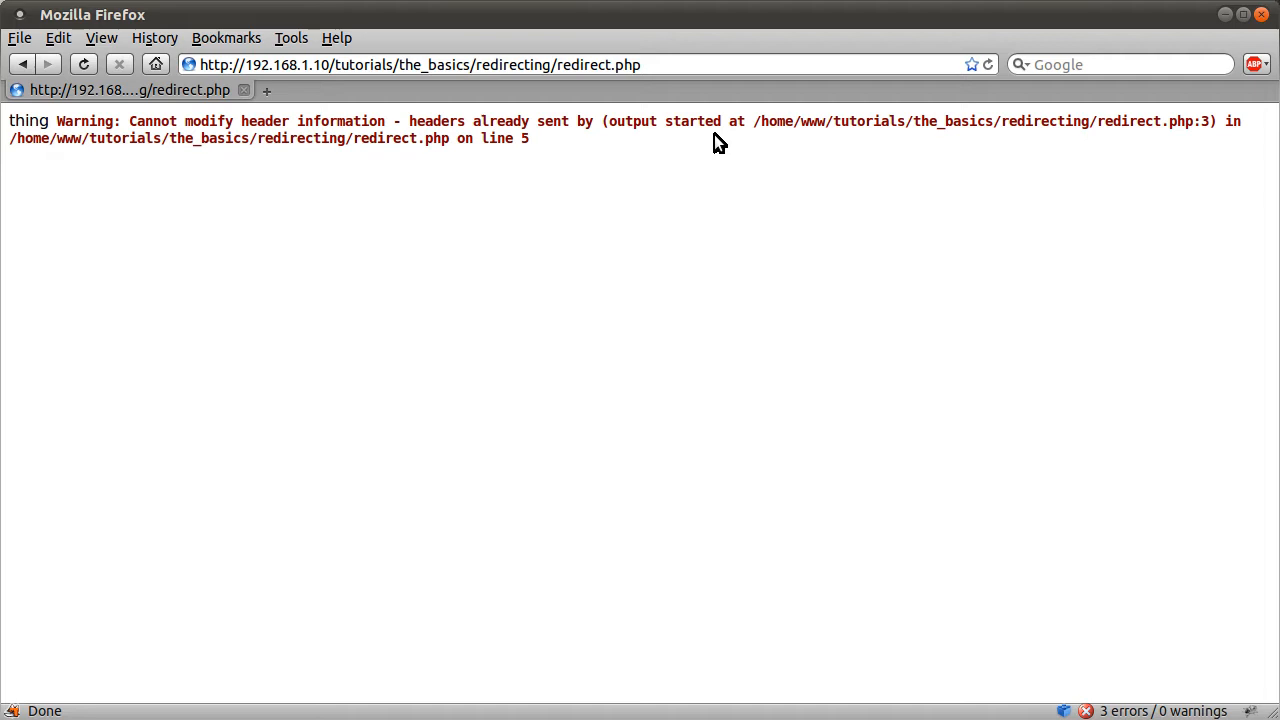
{"action": "left_click_drag", "start_coordinate": [852, 121], "coordinate": [1210, 121]}
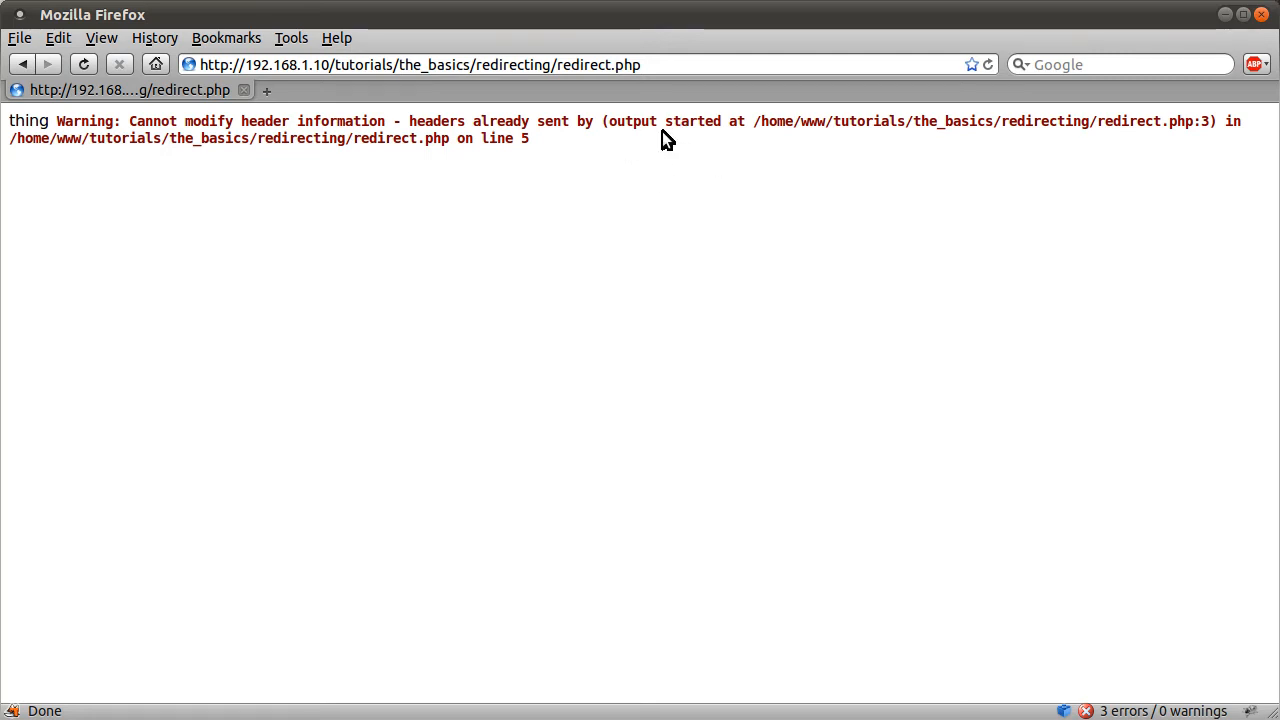
{"action": "double_click", "coordinate": [632, 121]}
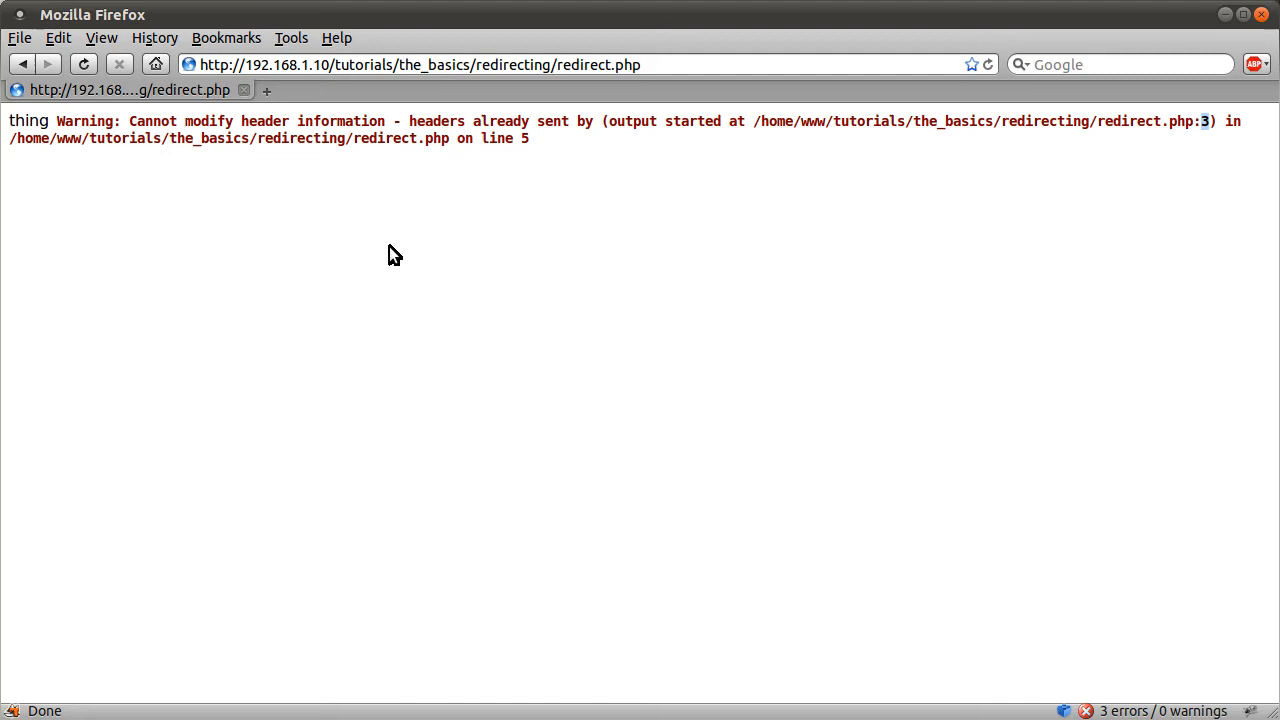
{"action": "mouse_move", "coordinate": [517, 207]}
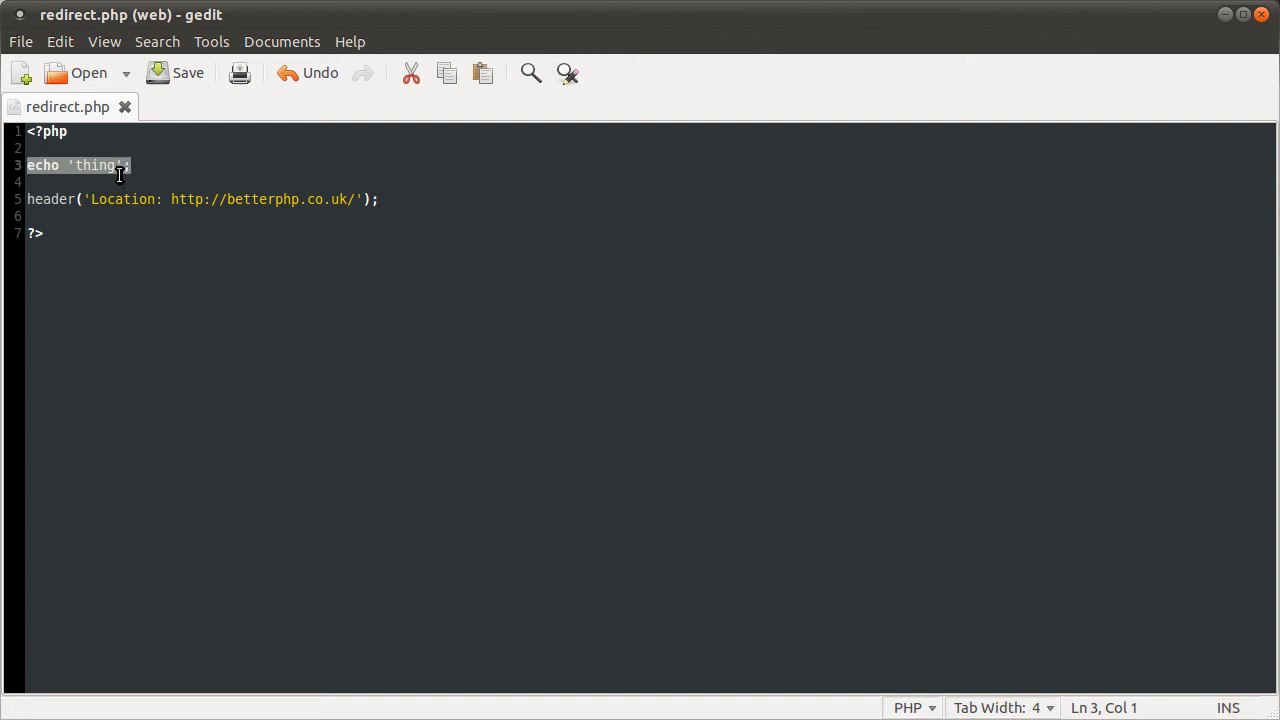
{"action": "mouse_move", "coordinate": [168, 165]}
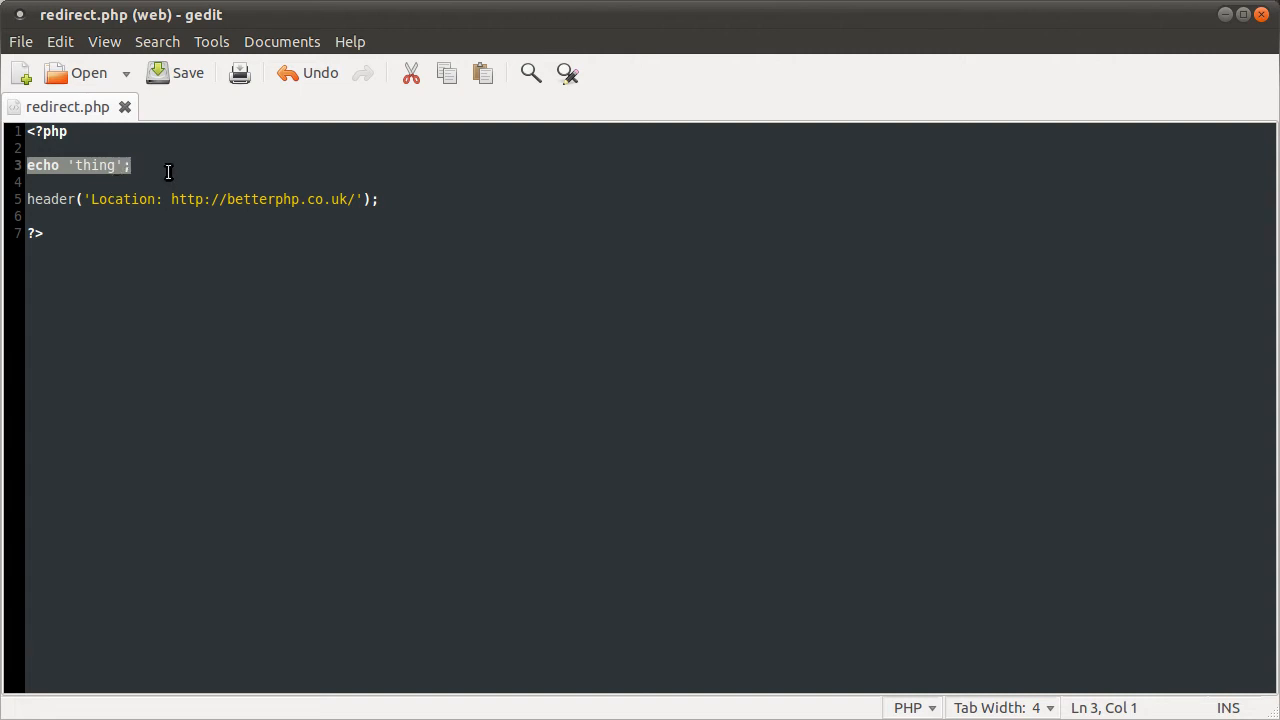
{"action": "left_click", "coordinate": [408, 199]}
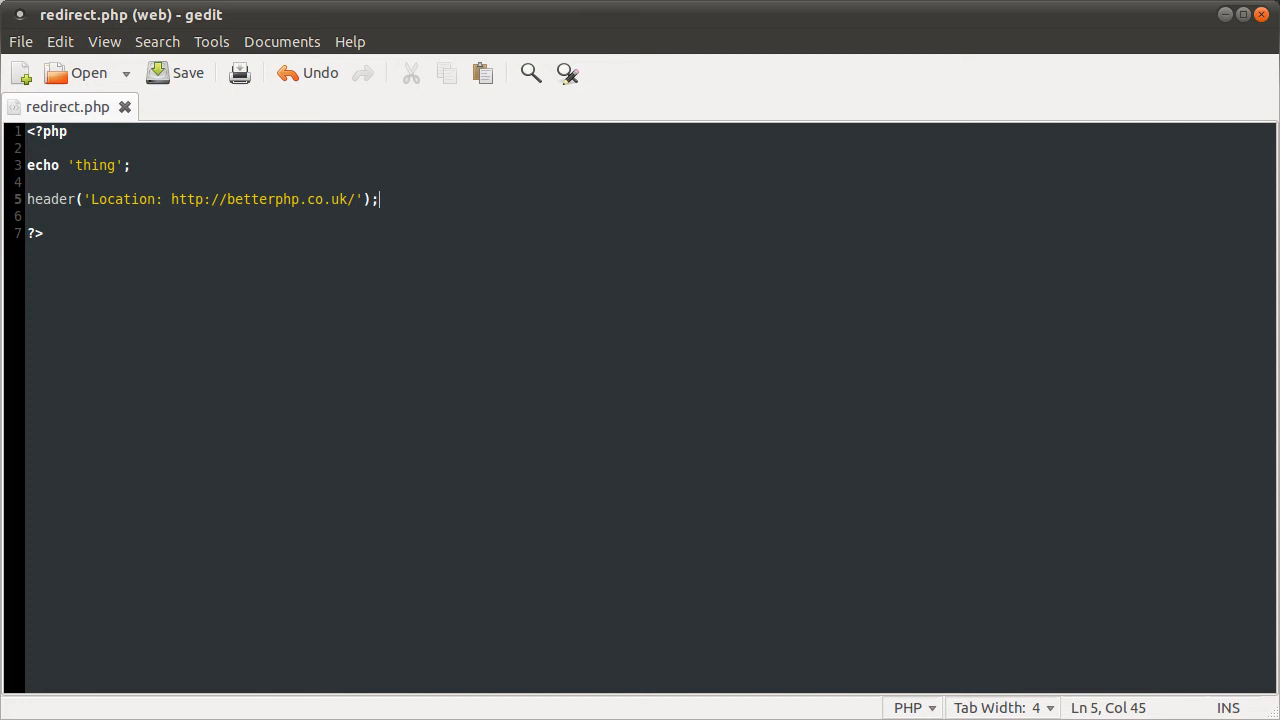
{"action": "mouse_move", "coordinate": [161, 183]}
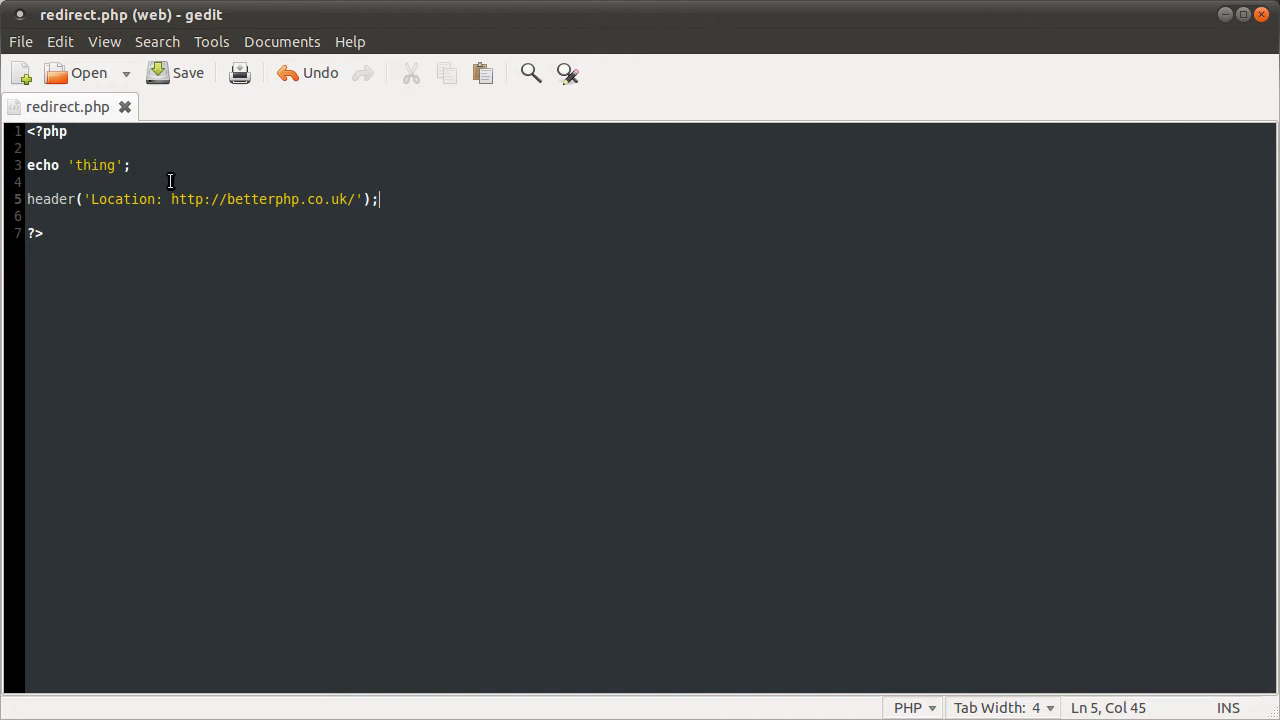
{"action": "mouse_move", "coordinate": [150, 183]}
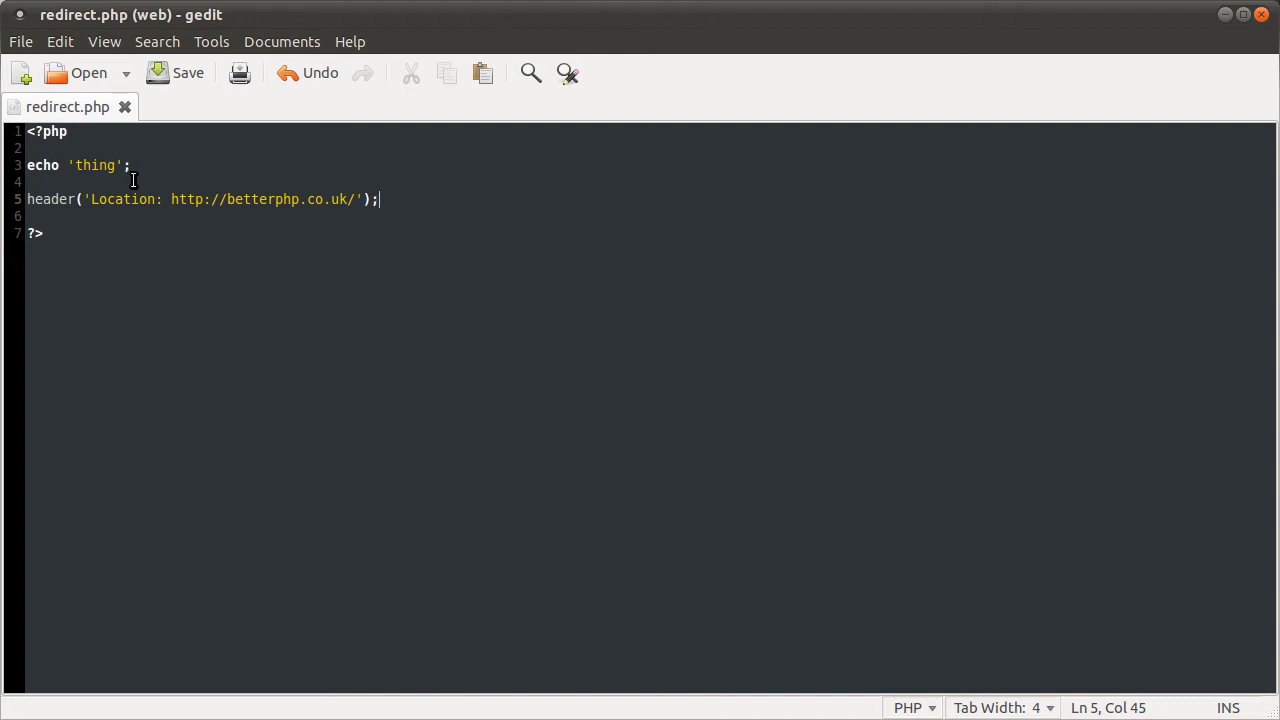
{"action": "key", "text": "BackSpace"}
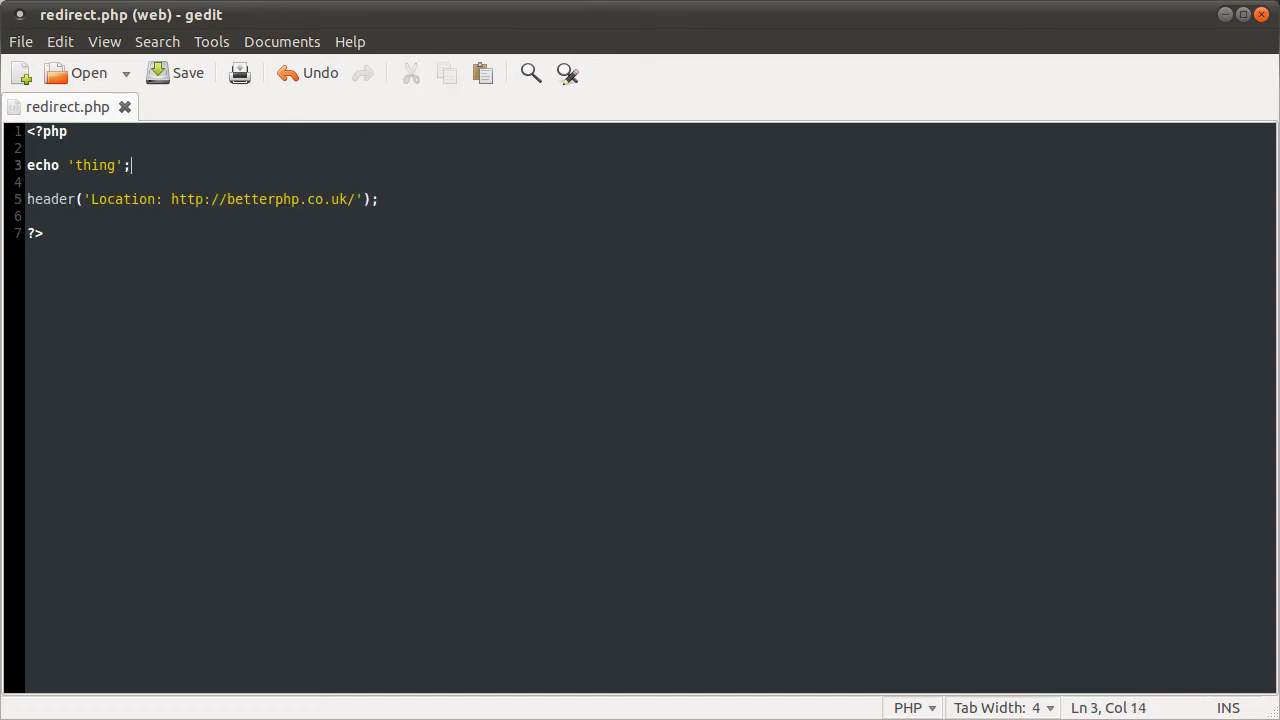
- Remove the echo line and rewrite the header URL as "{$_GET}" in double quotes
{"action": "key", "text": "Delete"}
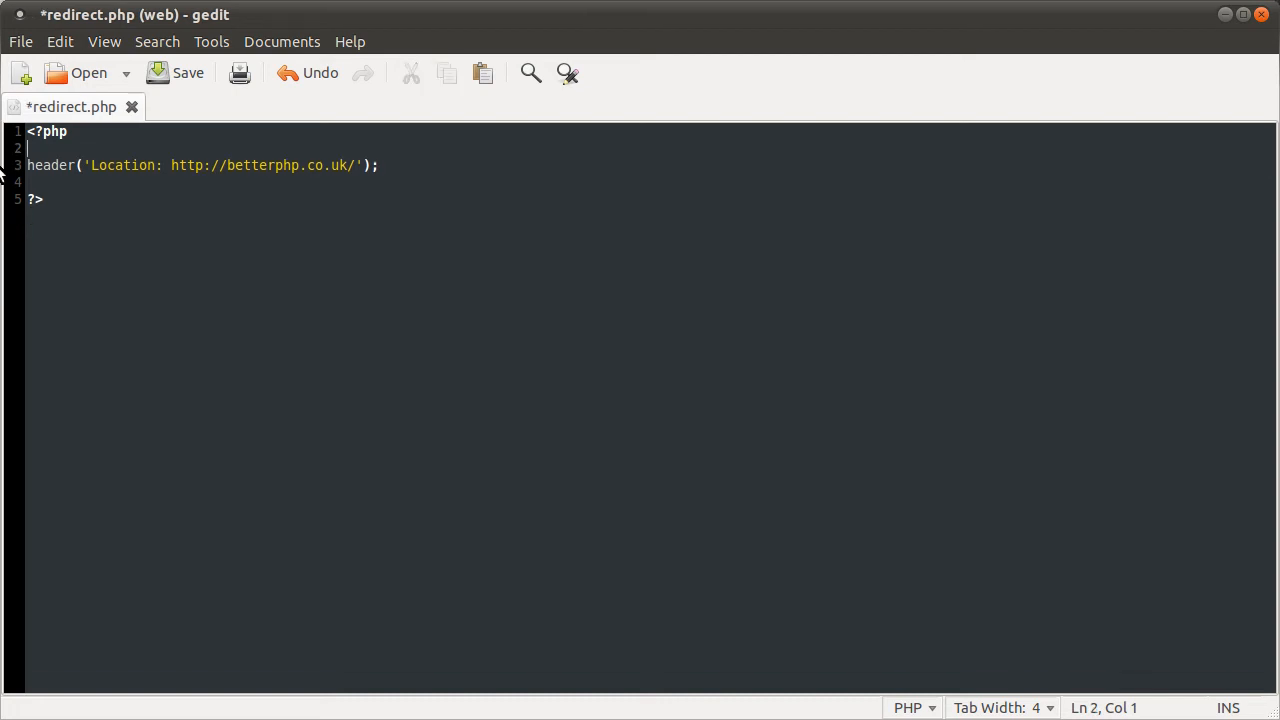
{"action": "left_click", "coordinate": [94, 165]}
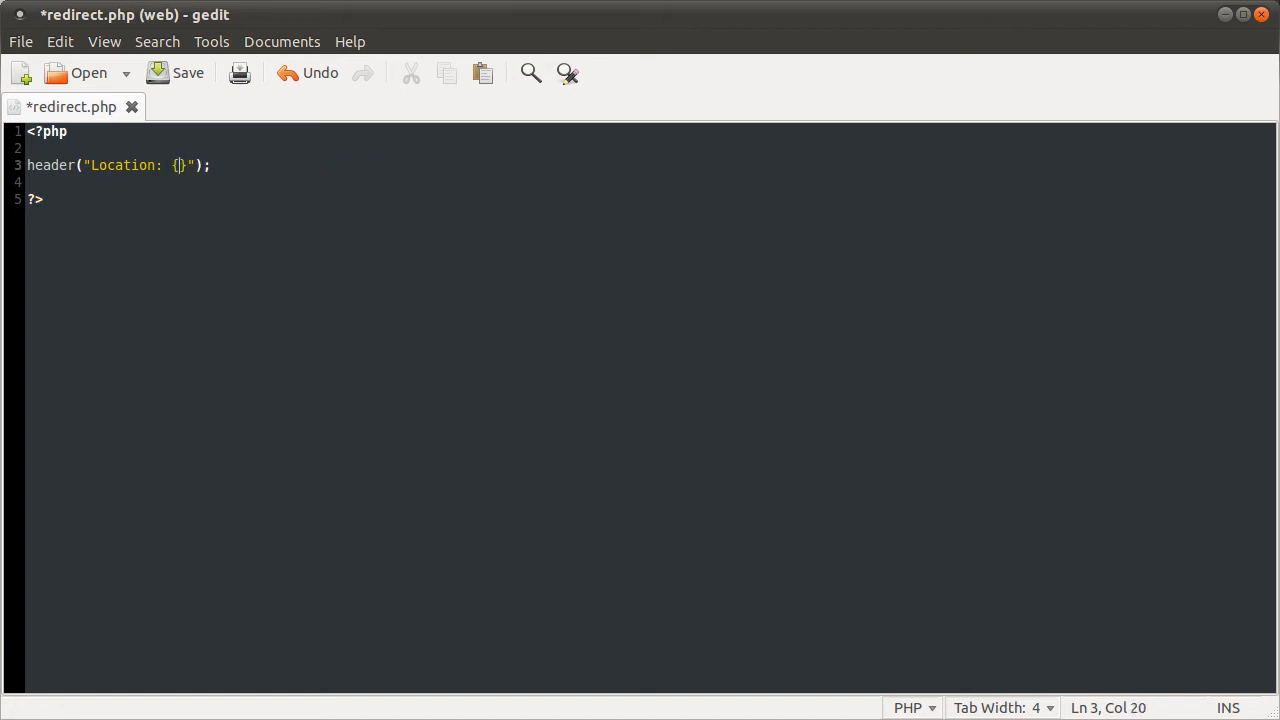
{"action": "type", "text": "$_GET"}
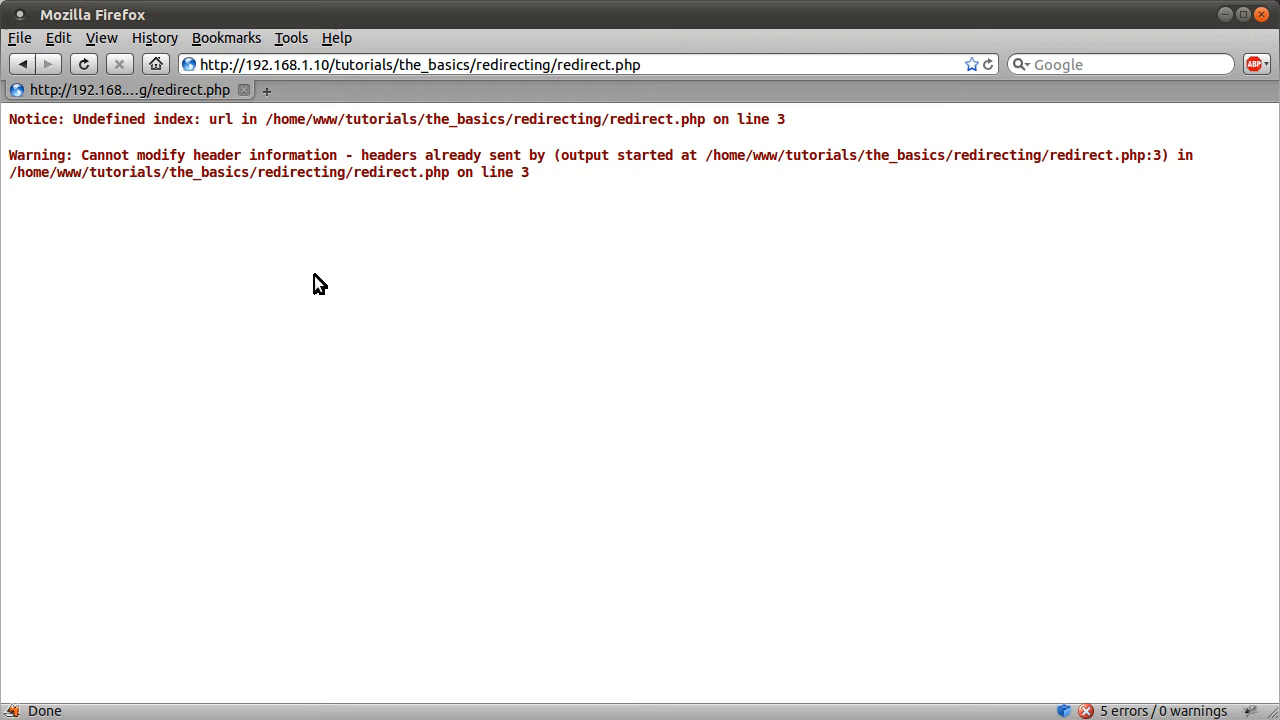
{"action": "mouse_move", "coordinate": [448, 112]}
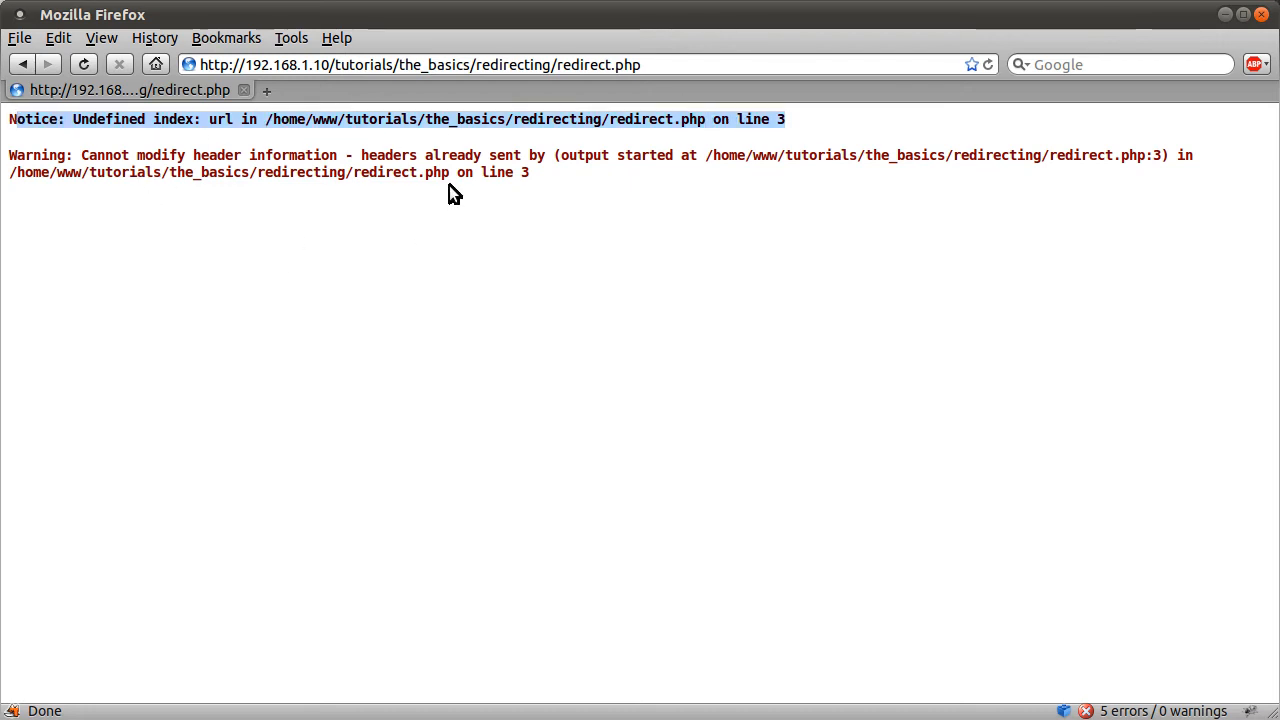
- Highlight the undefined index 'url' notice in Firefox
{"action": "left_click", "coordinate": [630, 64]}
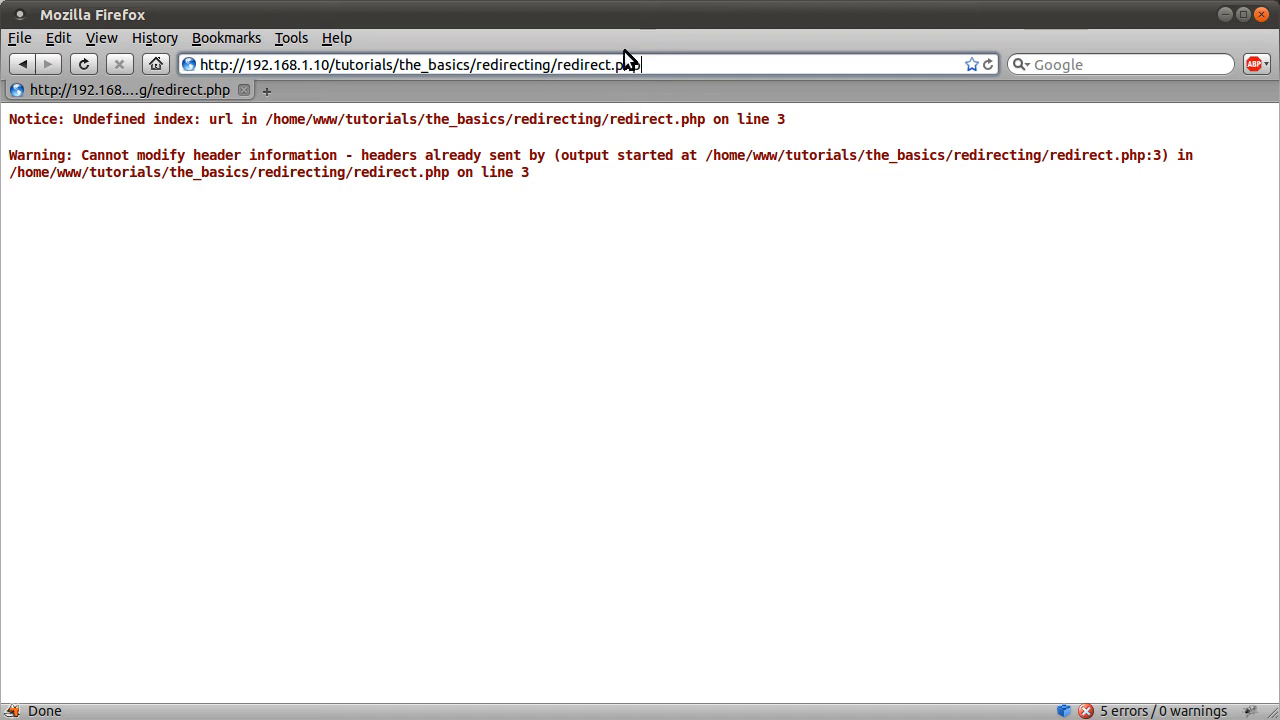
{"action": "mouse_move", "coordinate": [320, 235]}
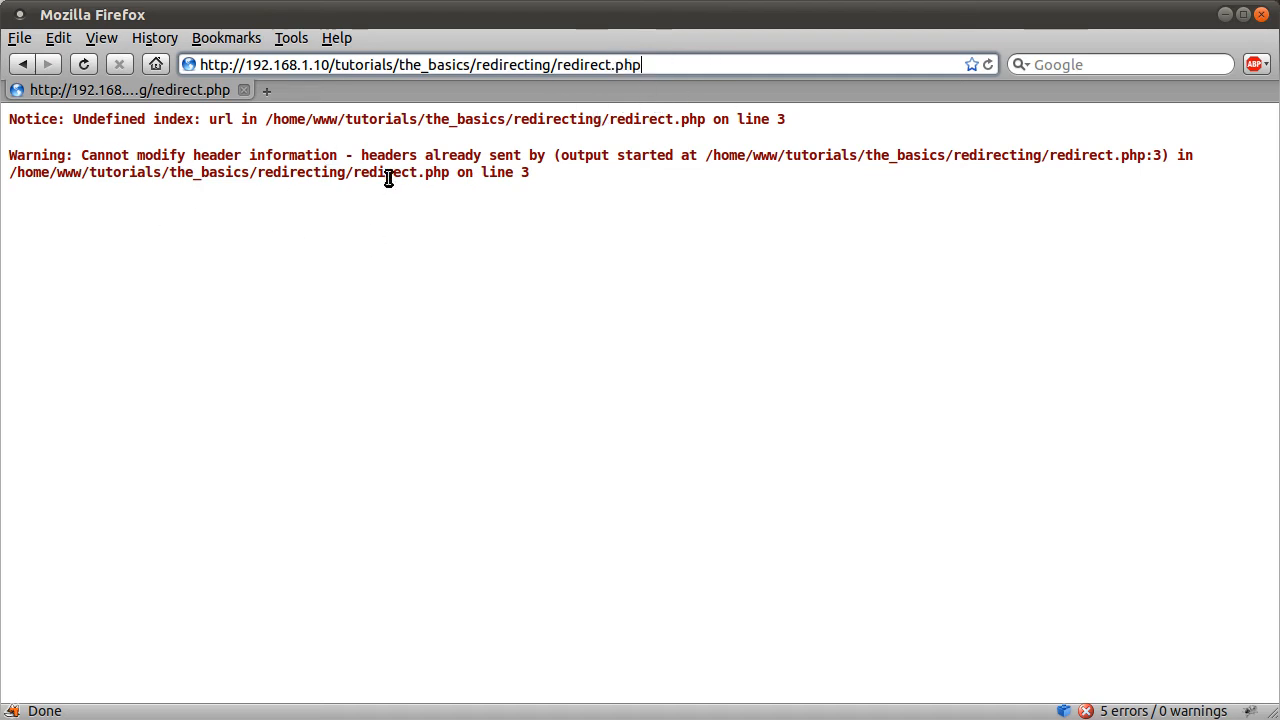
{"action": "mouse_move", "coordinate": [65, 155]}
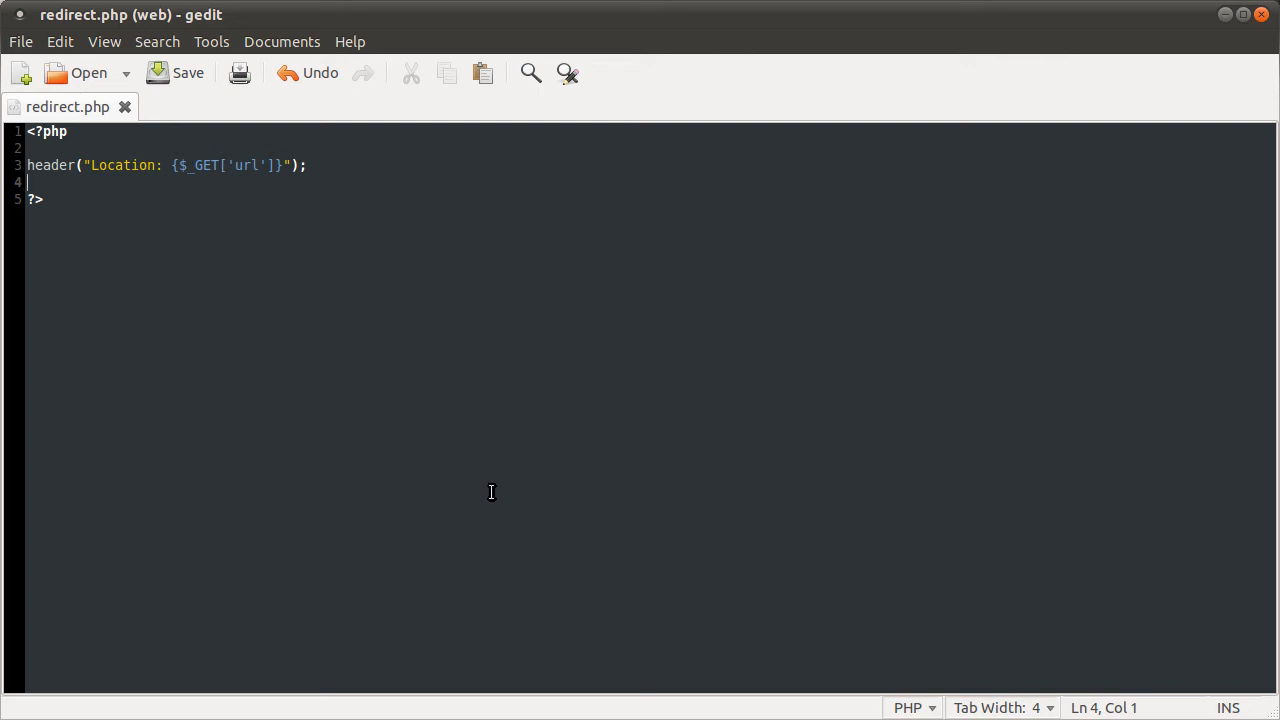
{"action": "mouse_move", "coordinate": [424, 394]}
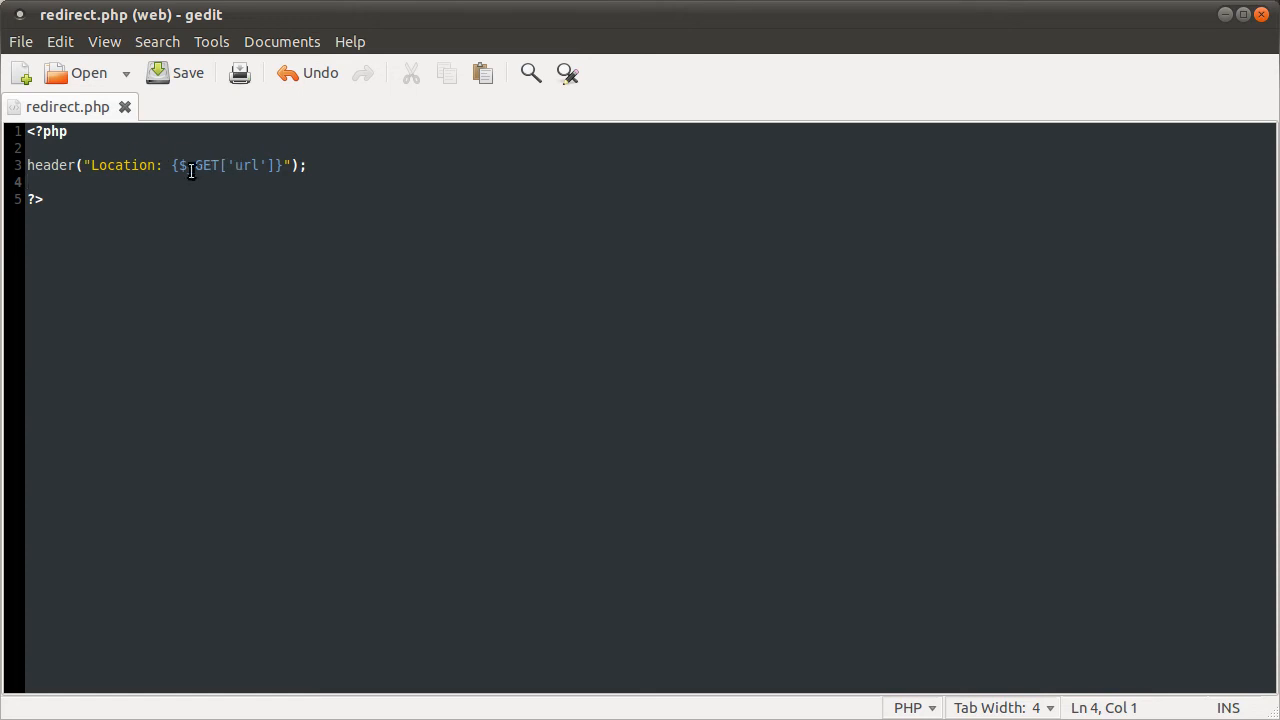
- Highlight part of the header("Location: {$_GET['url']}") line in redirect.php
{"action": "left_click_drag", "start_coordinate": [170, 165], "coordinate": [280, 165]}
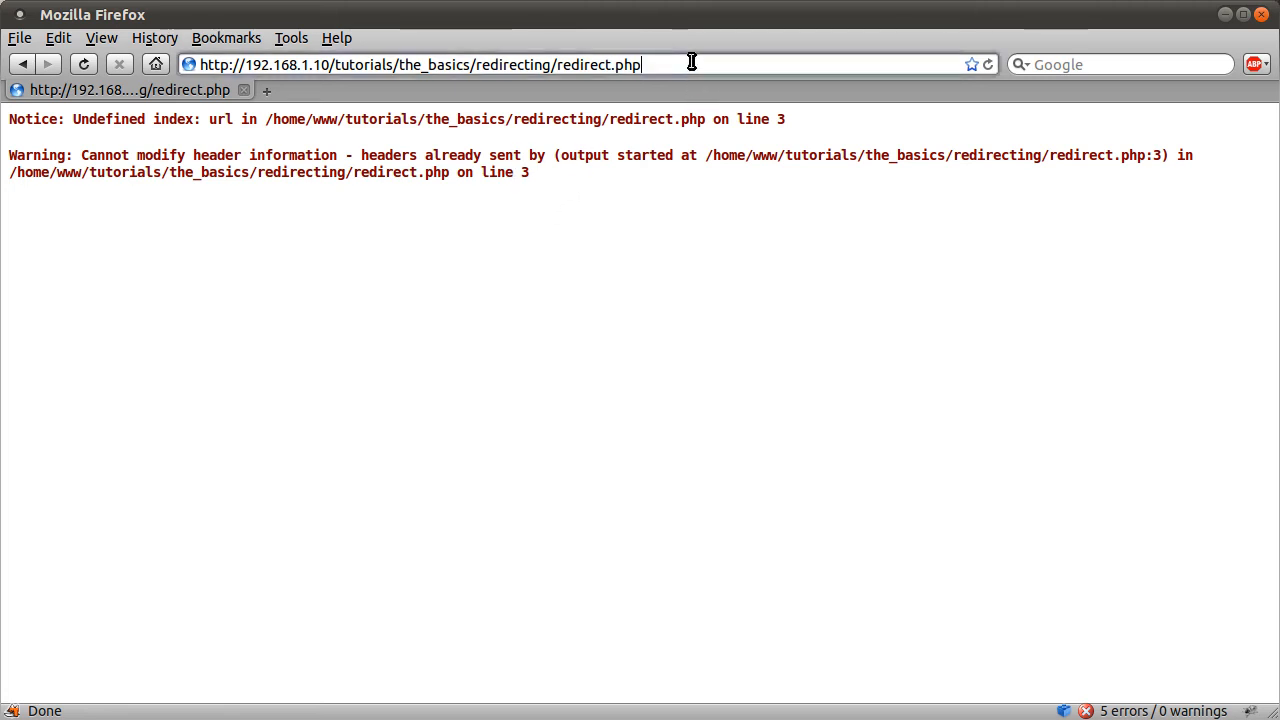
{"action": "type", "text": "?"}
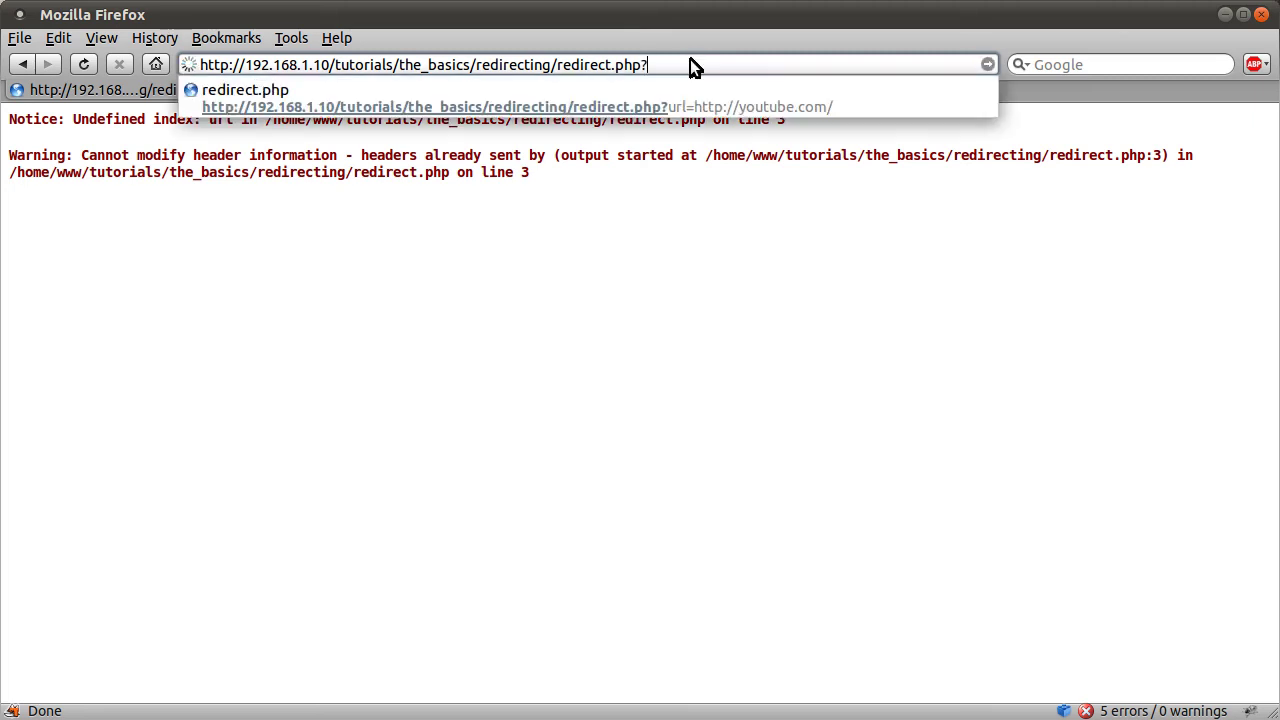
{"action": "type", "text": "url"}
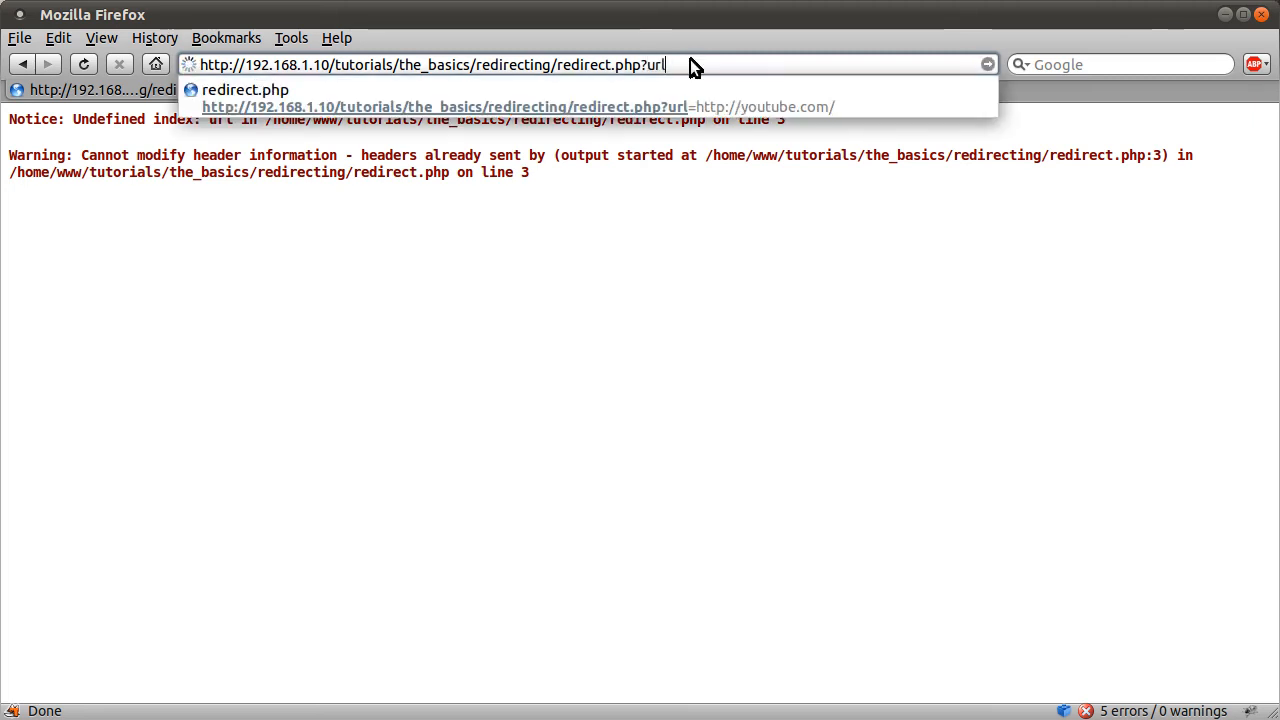
{"action": "type", "text": "=h"}
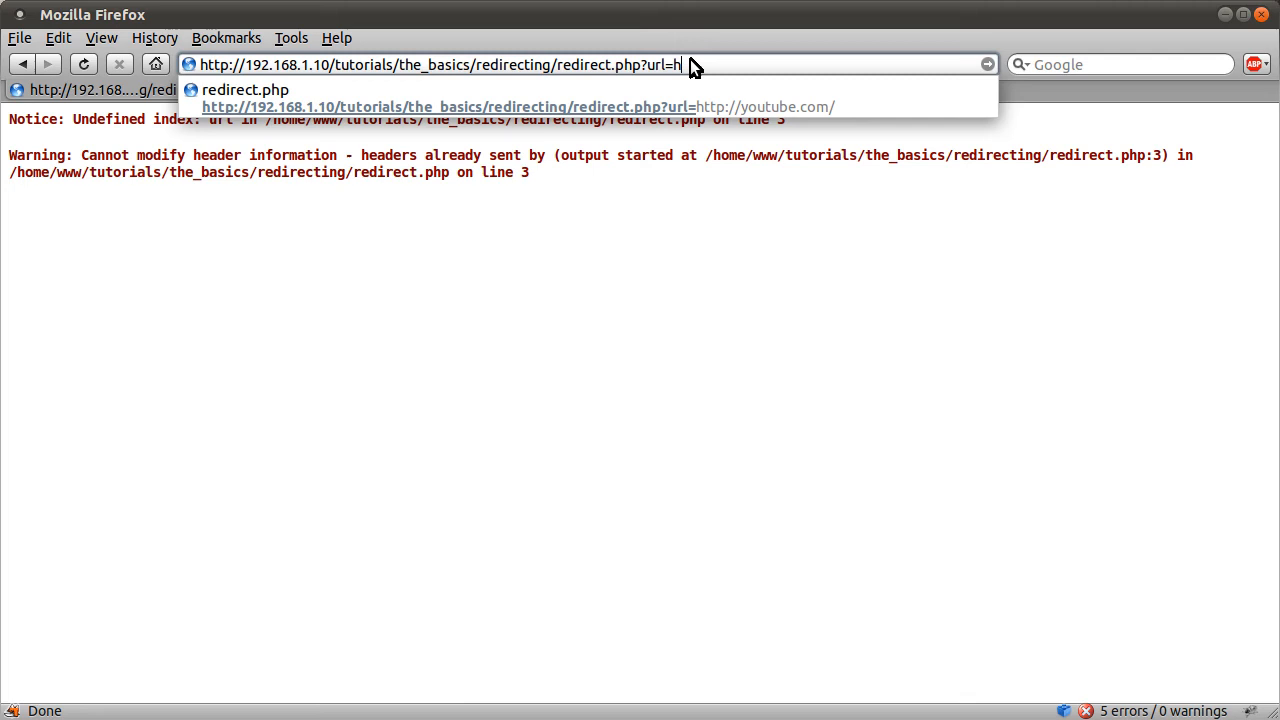
{"action": "type", "text": "ttp://bet"}
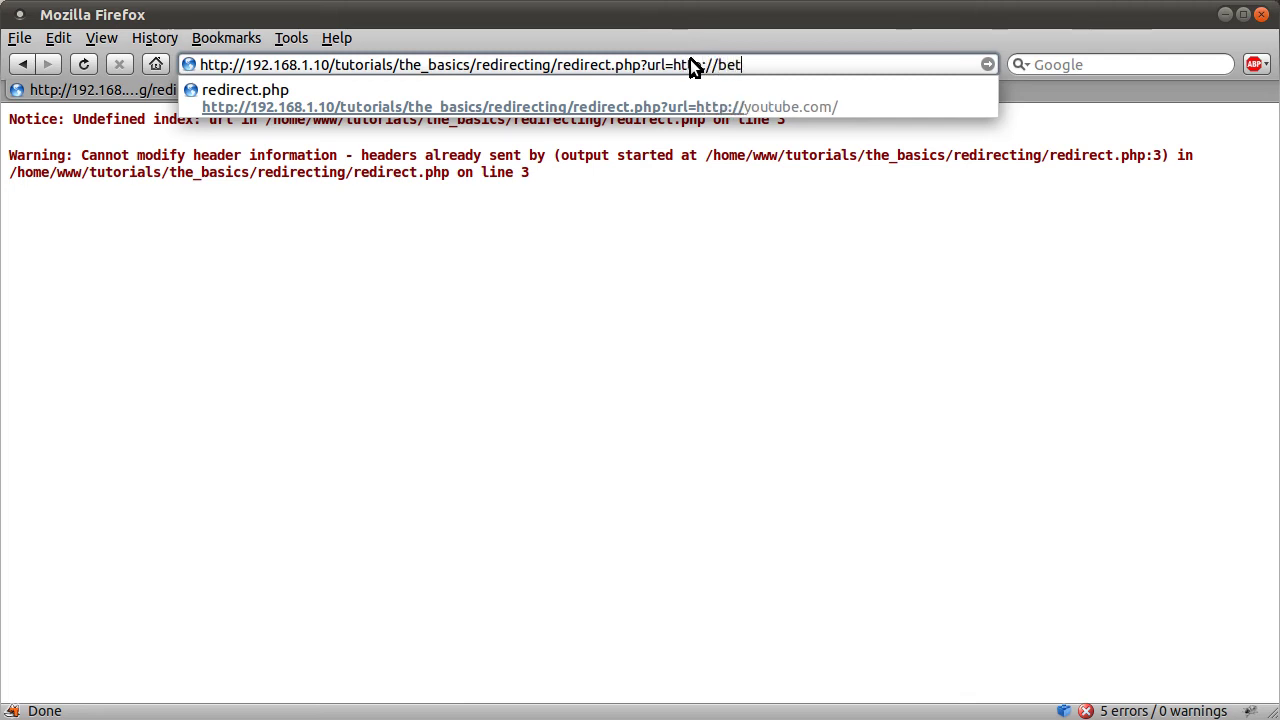
{"action": "type", "text": "terphp.co.uk/"}
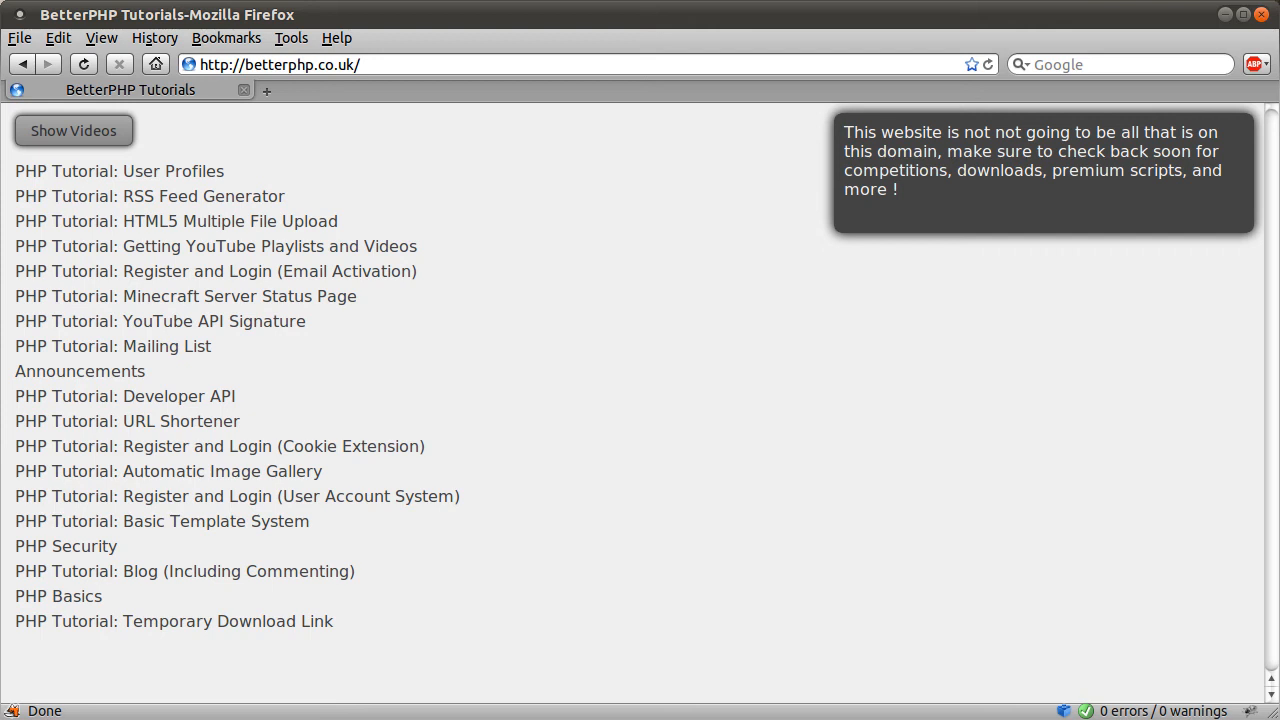
{"action": "mouse_move", "coordinate": [804, 474]}
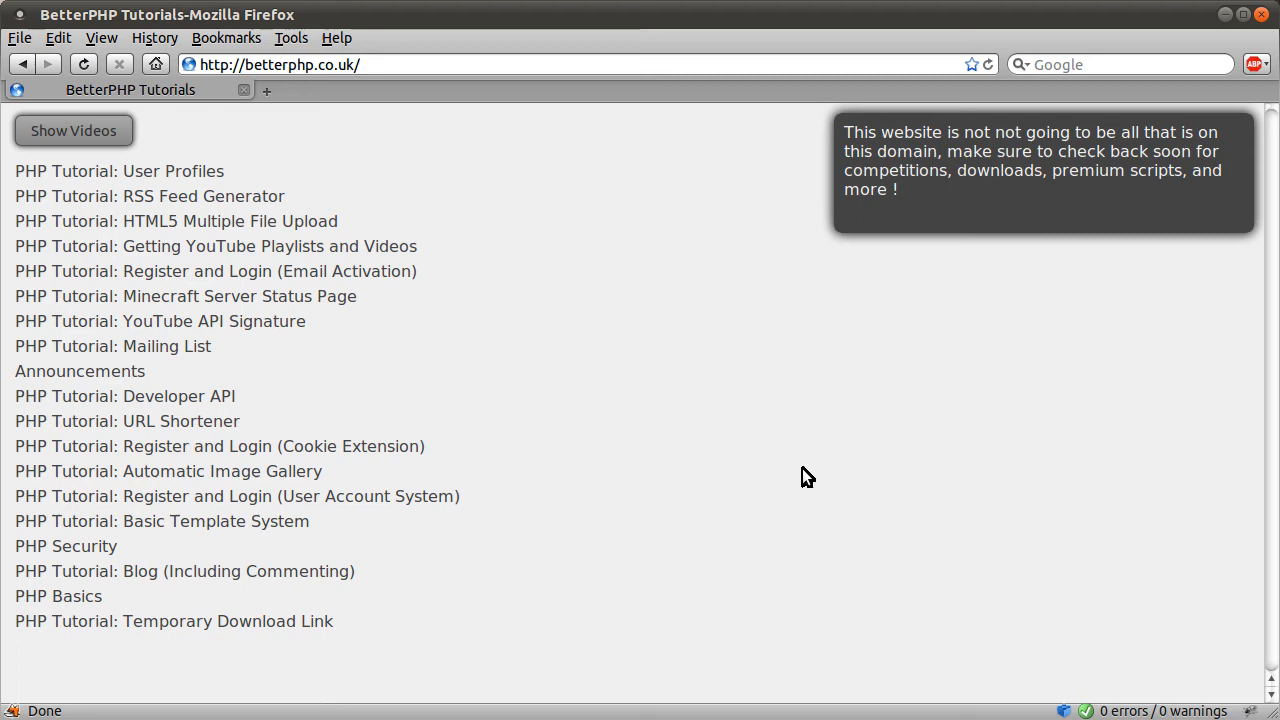
{"action": "mouse_move", "coordinate": [372, 211]}
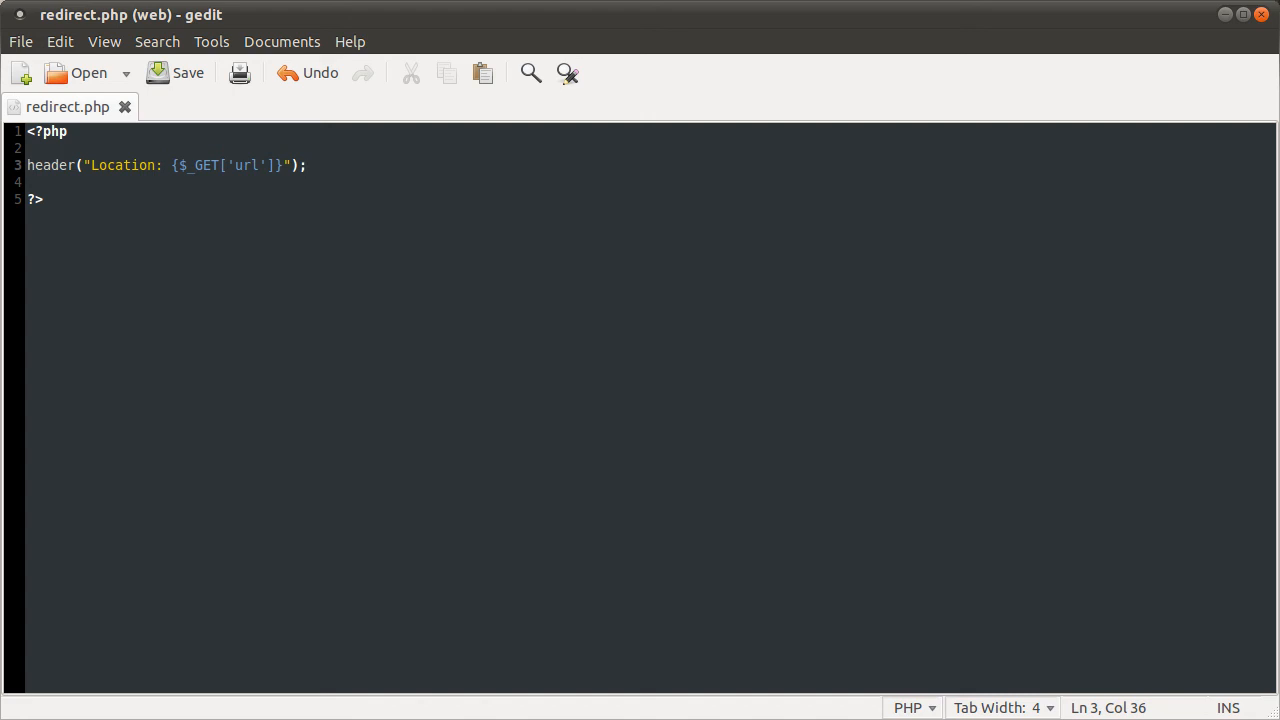
- Add a die(); line directly after the header Location call in redirect.php
{"action": "left_click", "coordinate": [310, 165]}
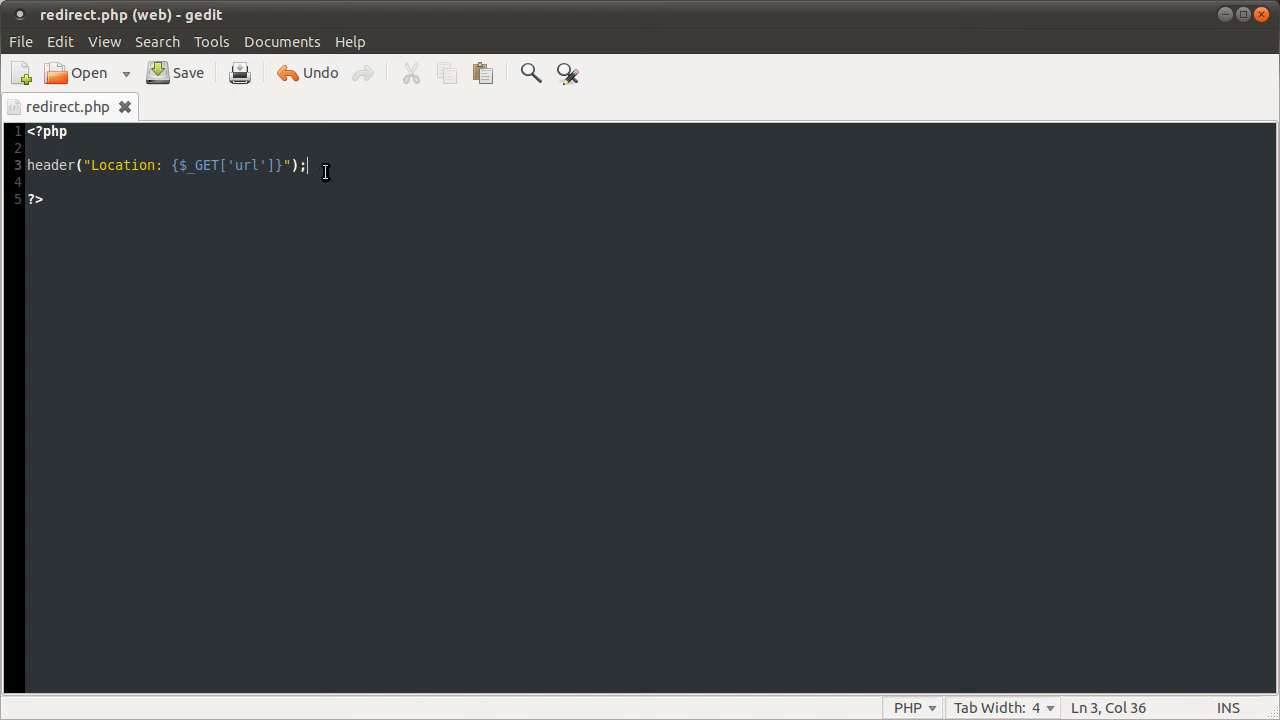
{"action": "key", "text": "Return"}
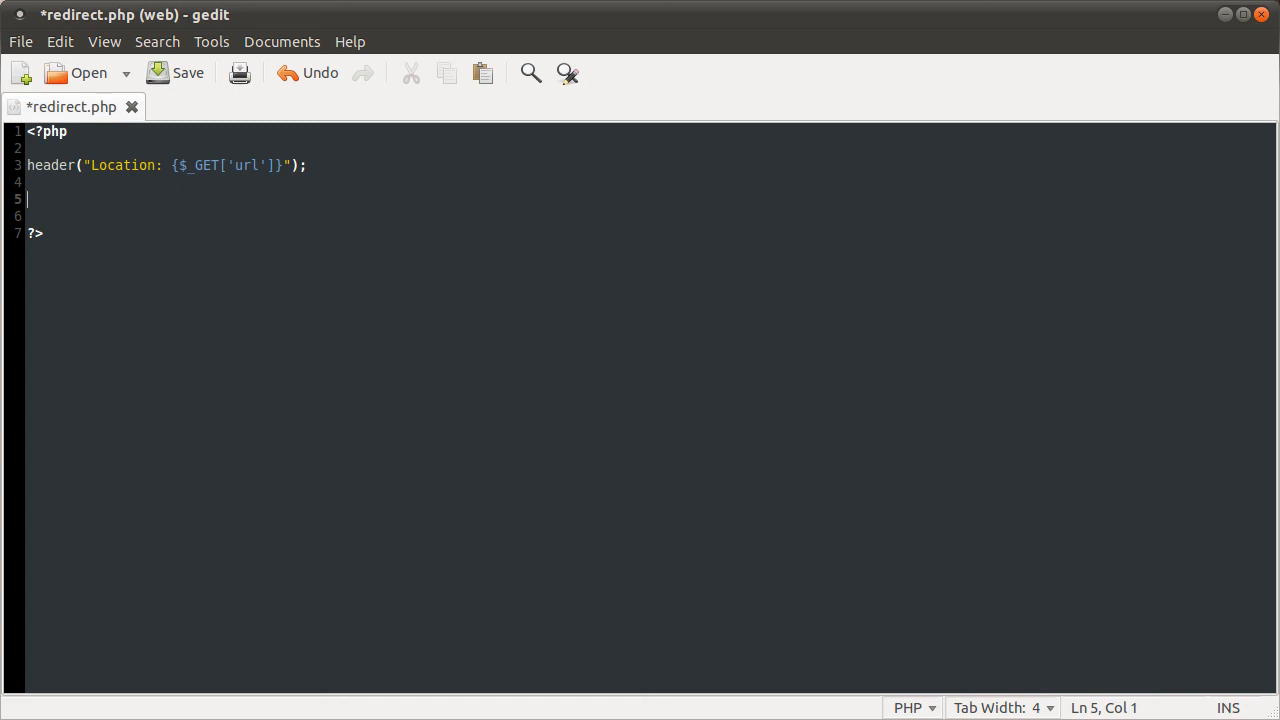
{"action": "key", "text": "BackSpace"}
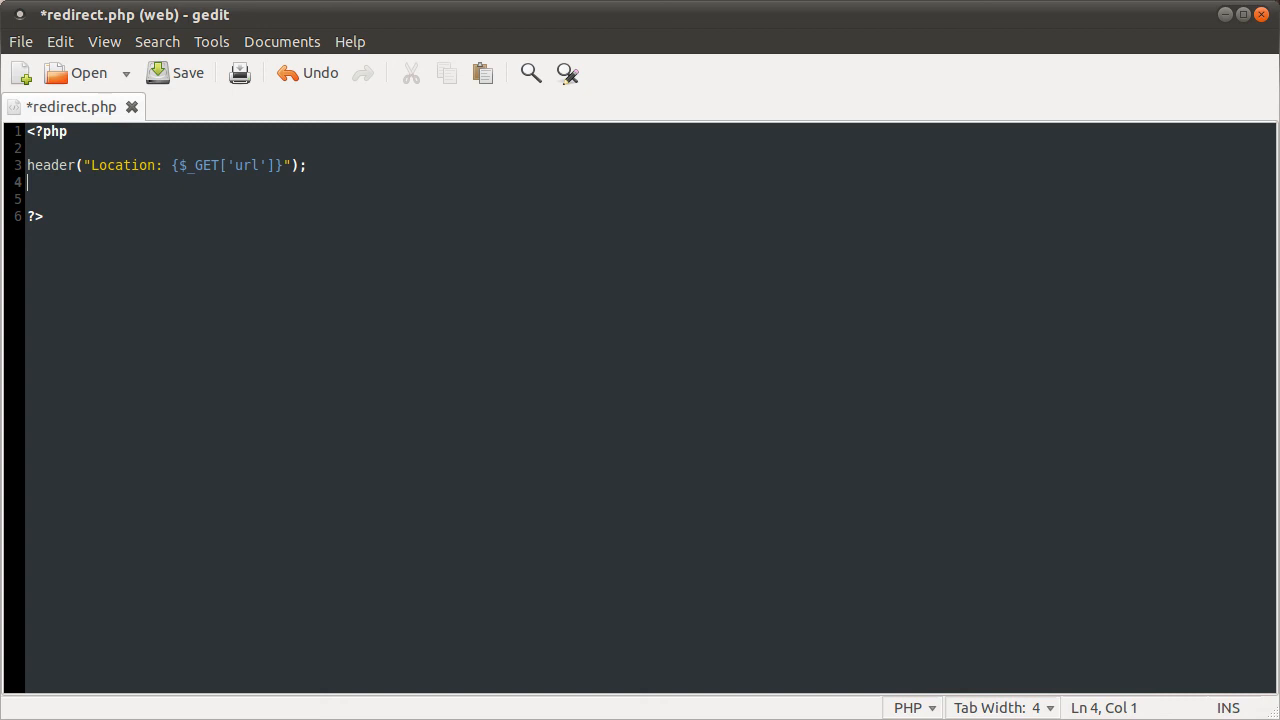
{"action": "type", "text": "die();"}
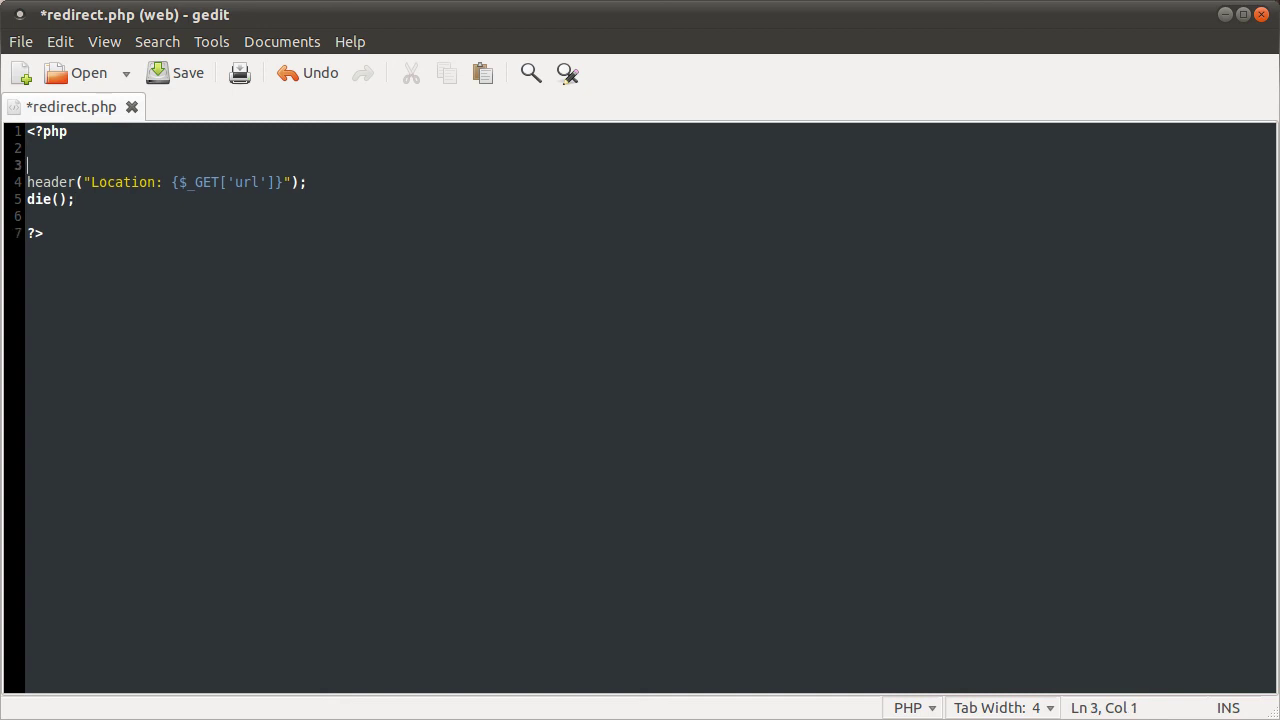
- Wrap the header and die() lines in function redirect($url){ ... } using {$url}
{"action": "type", "text": "function redirtec"}
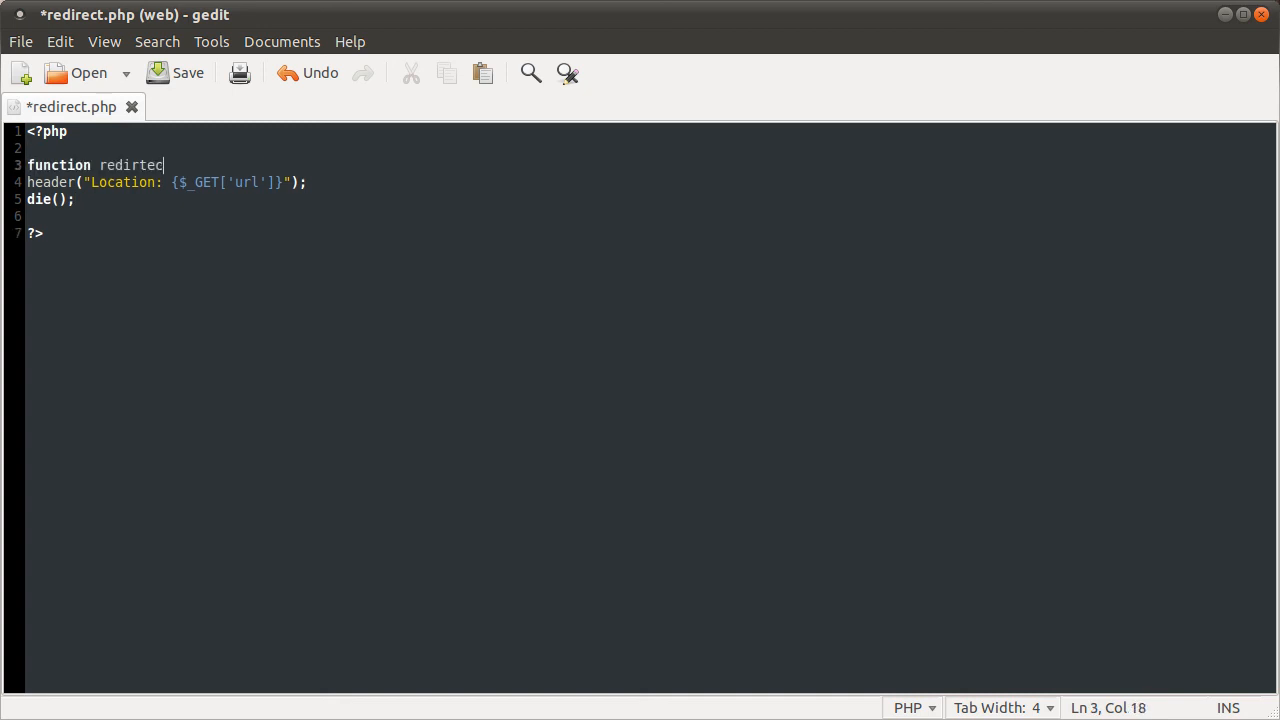
{"action": "type", "text": "t("}
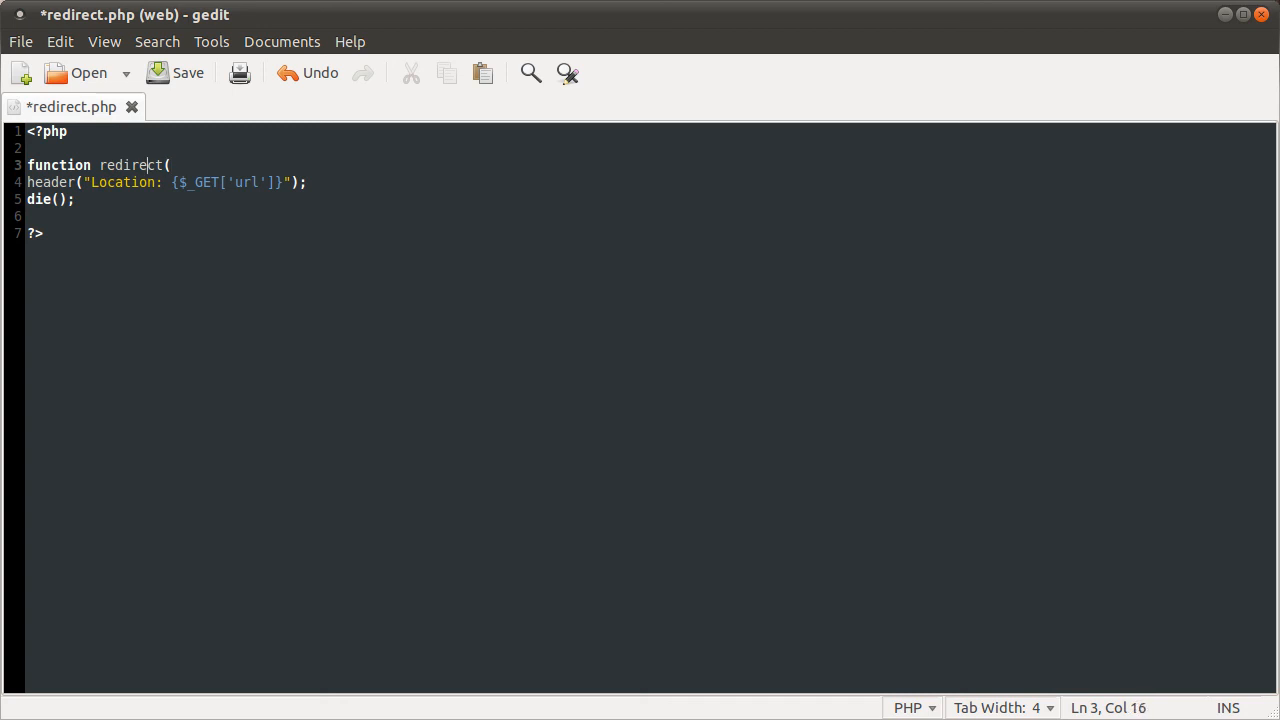
{"action": "type", "text": "$url){"}
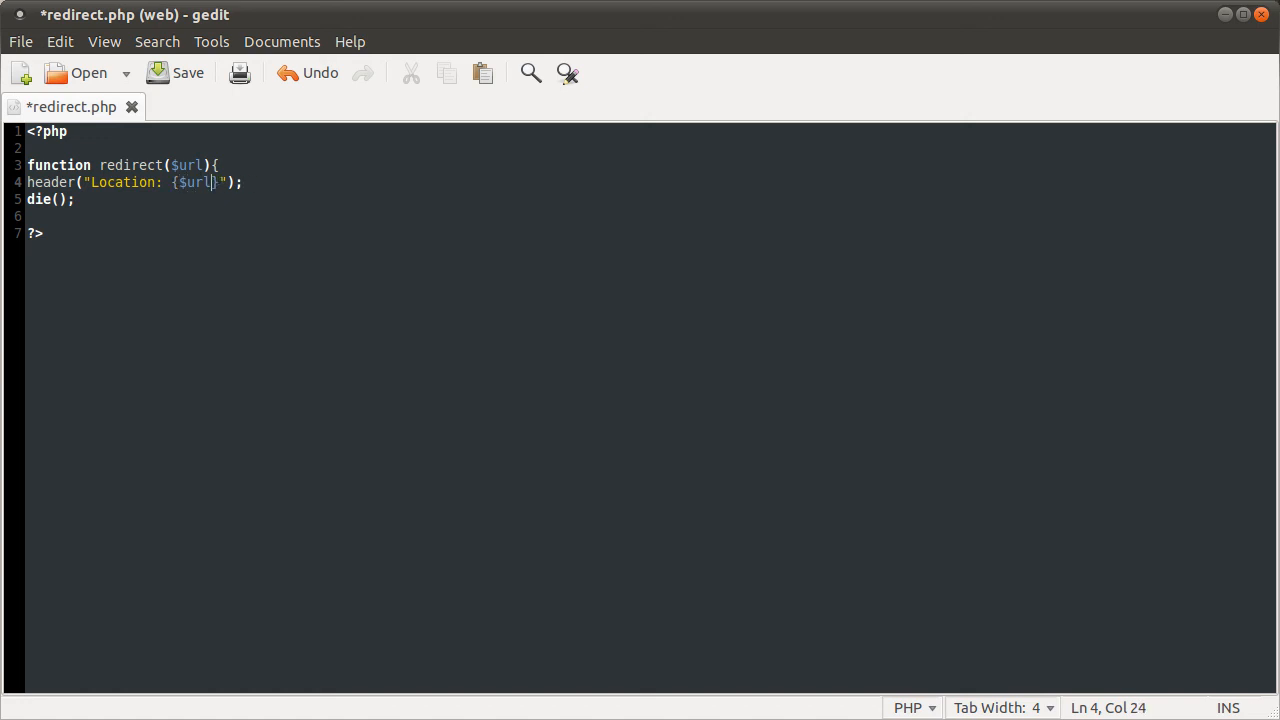
{"action": "type", "text": "}"}
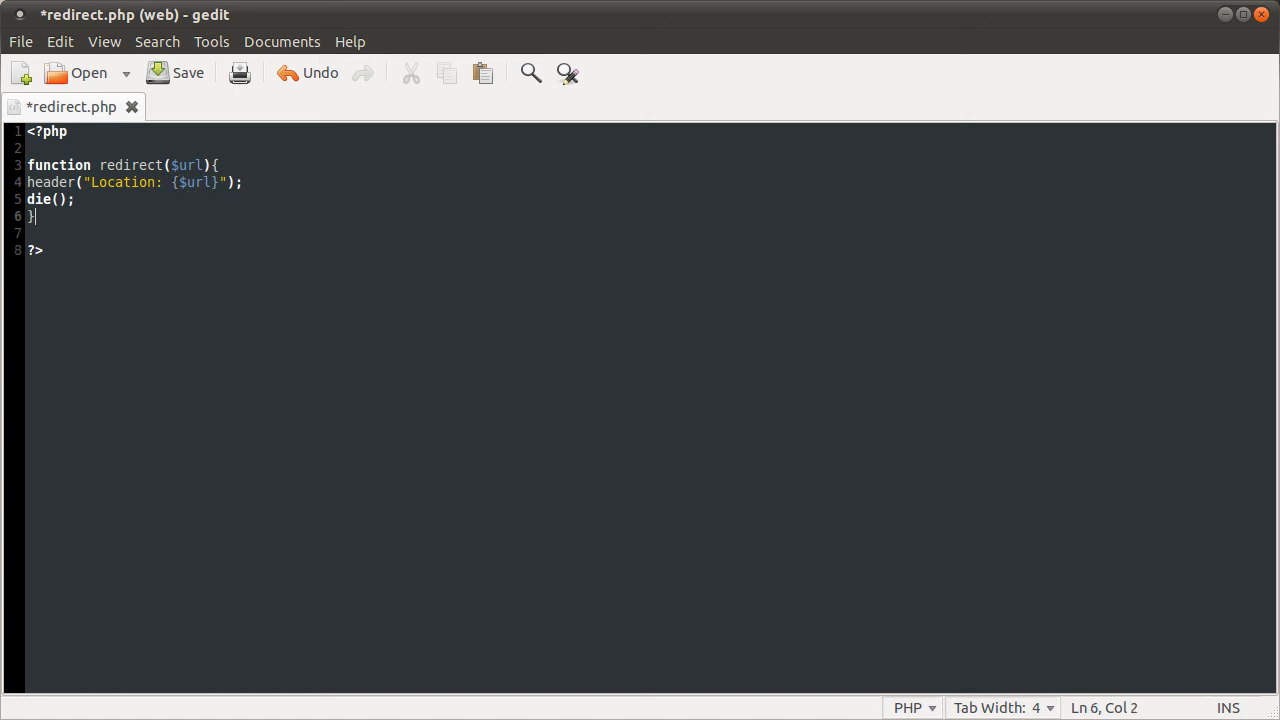